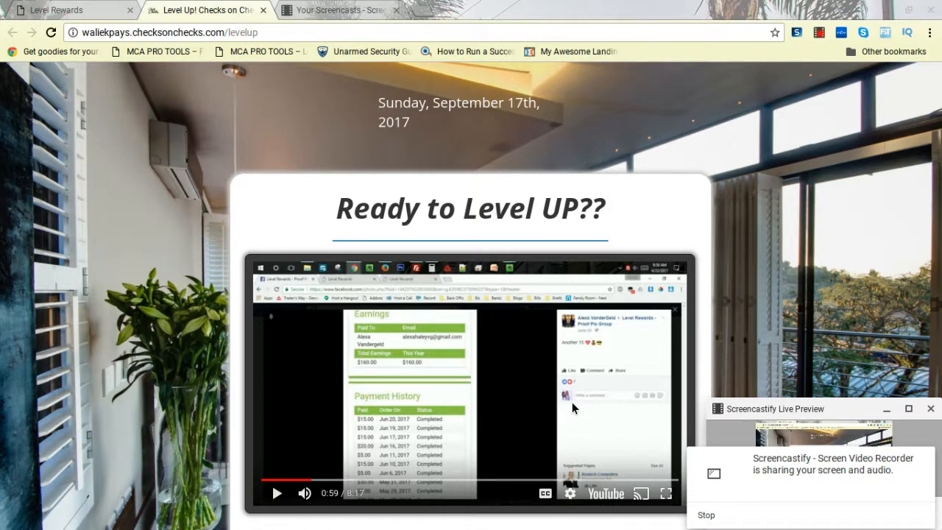
pyautogui.moveTo(668, 171)
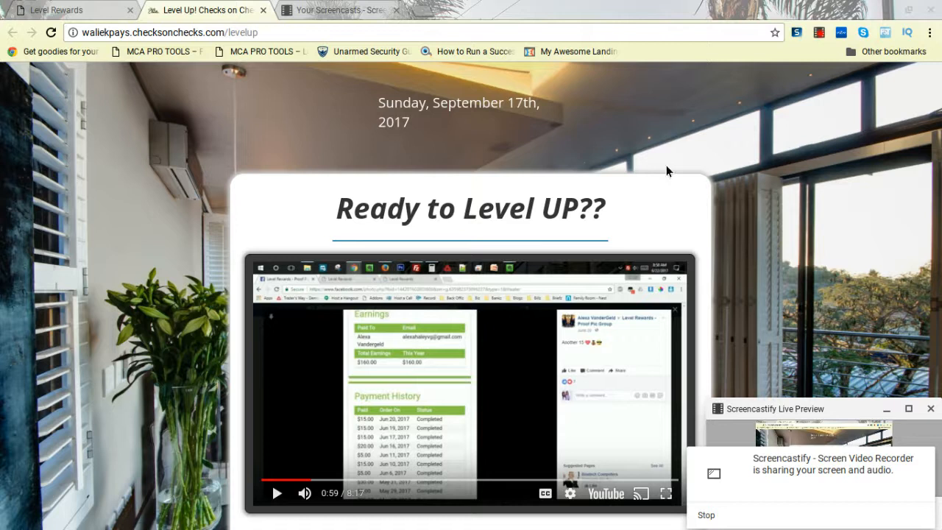
pyautogui.moveTo(831, 144)
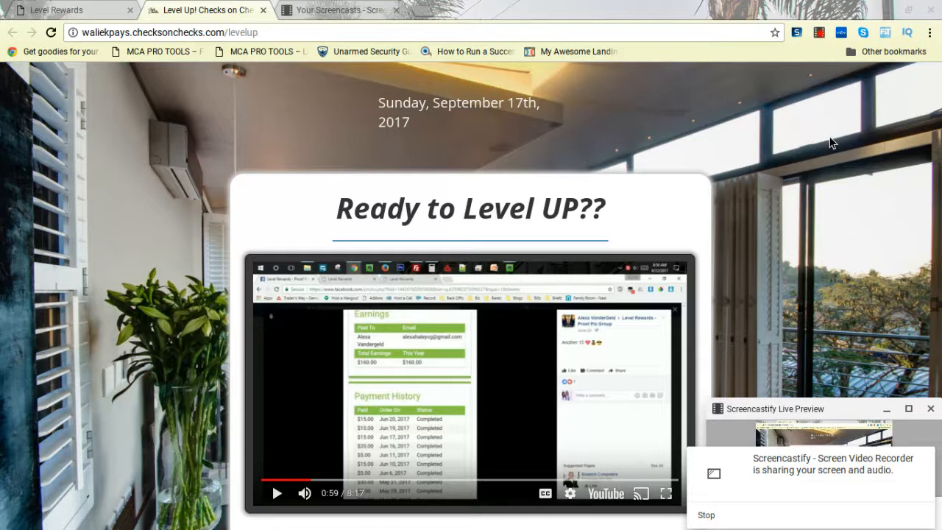
# Switch to the Level Rewards dashboard and show the Status page with the referral link and landing pages.
pyautogui.scroll(-3)
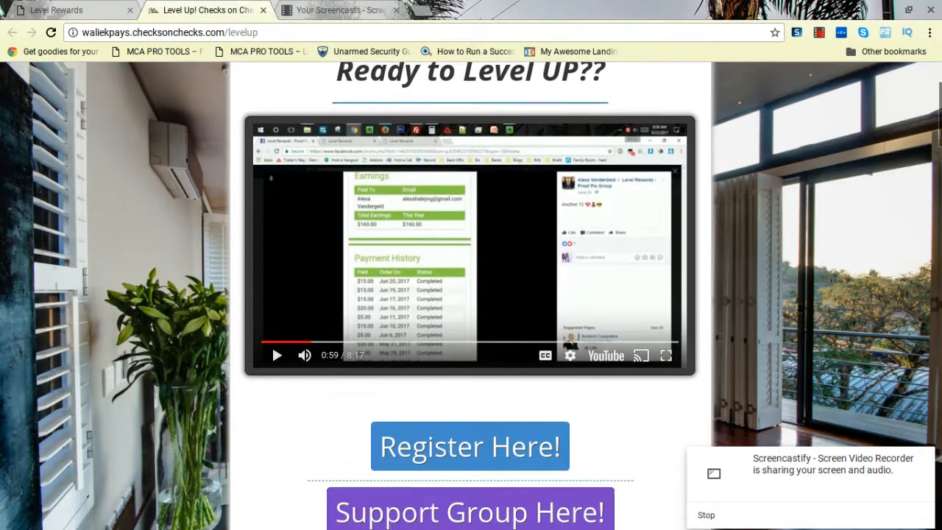
pyautogui.scroll(-3)
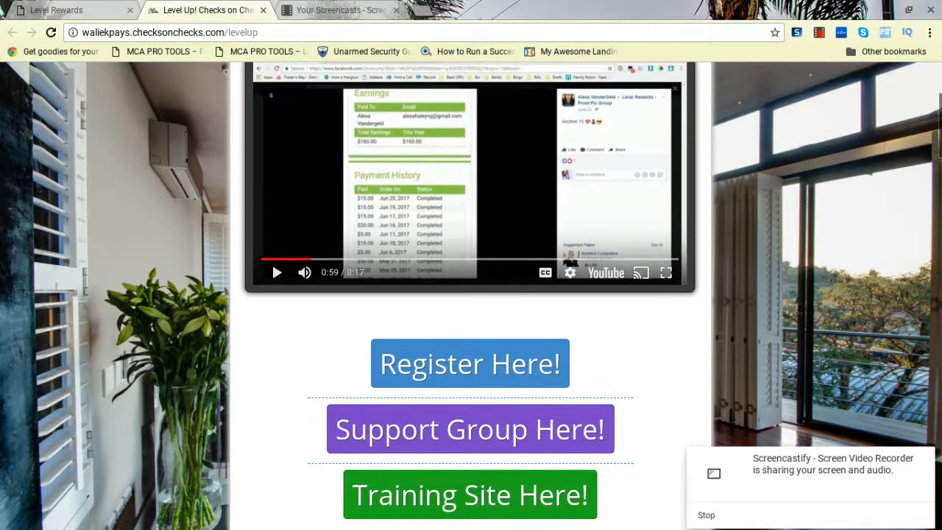
pyautogui.scroll(-3)
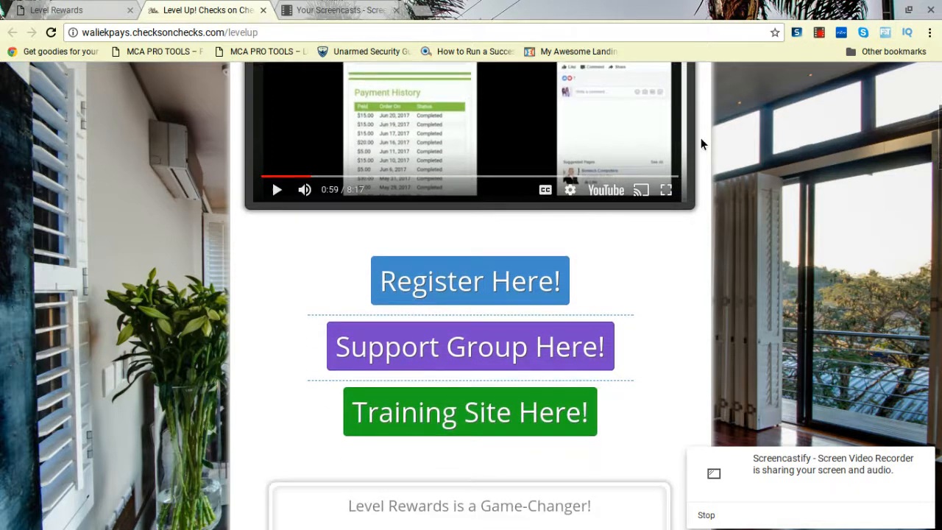
pyautogui.scroll(-3)
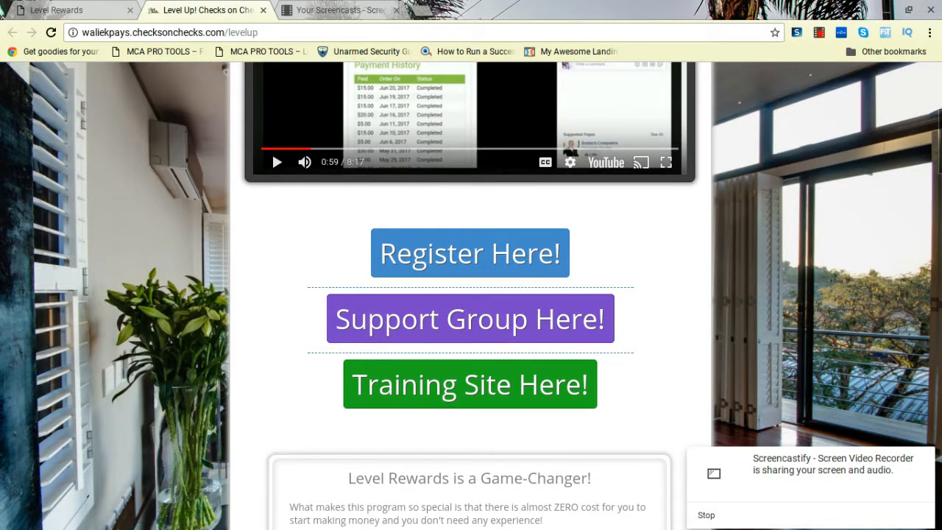
pyautogui.scroll(-3)
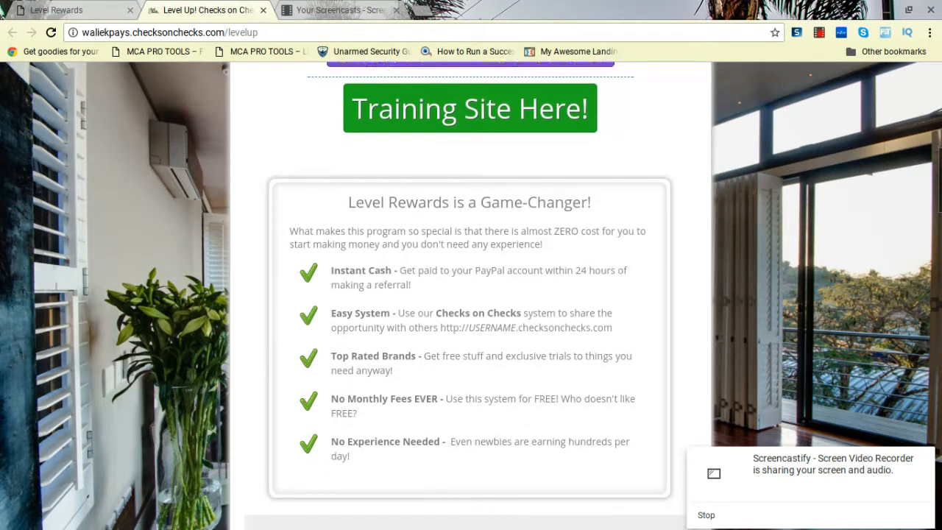
pyautogui.scroll(-3)
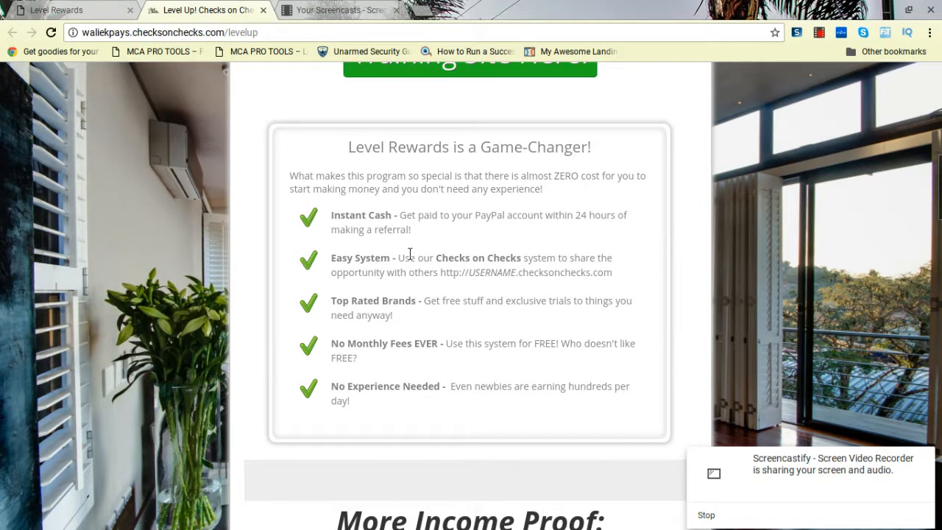
pyautogui.moveTo(425, 316)
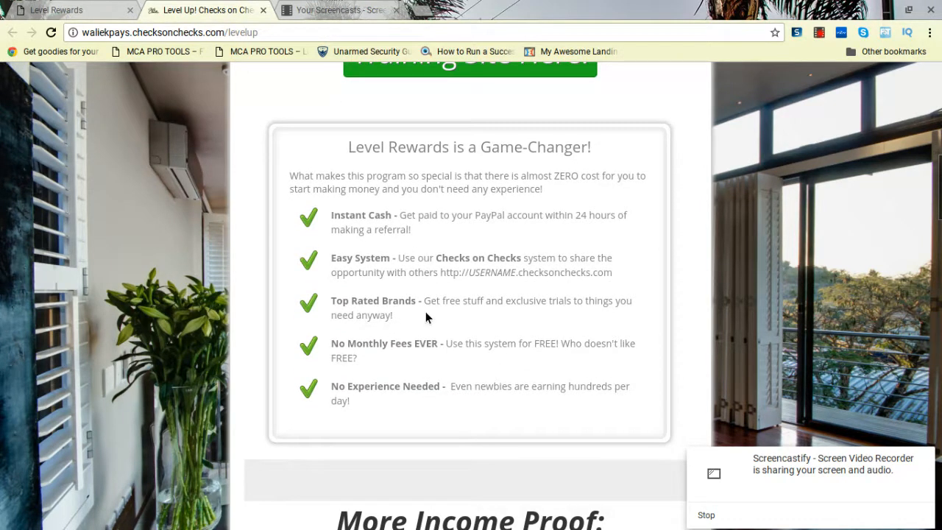
pyautogui.moveTo(698, 312)
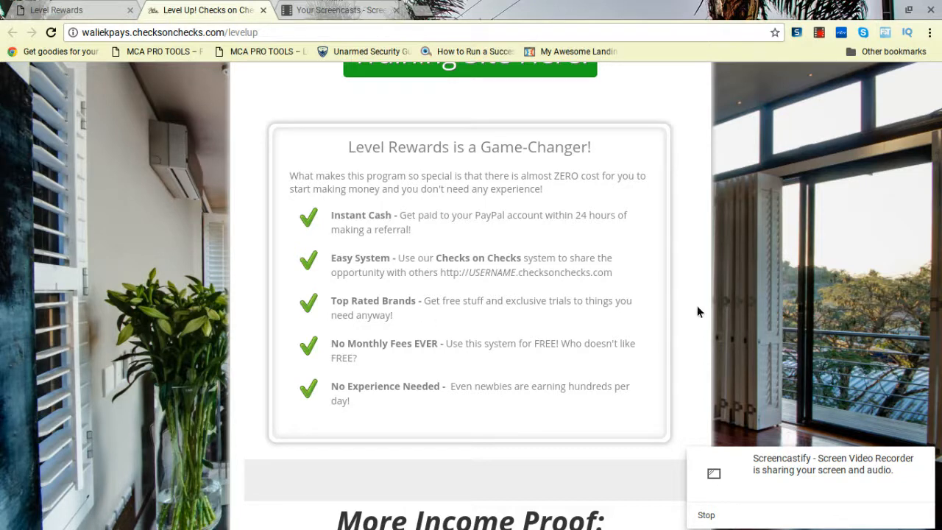
pyautogui.scroll(-3)
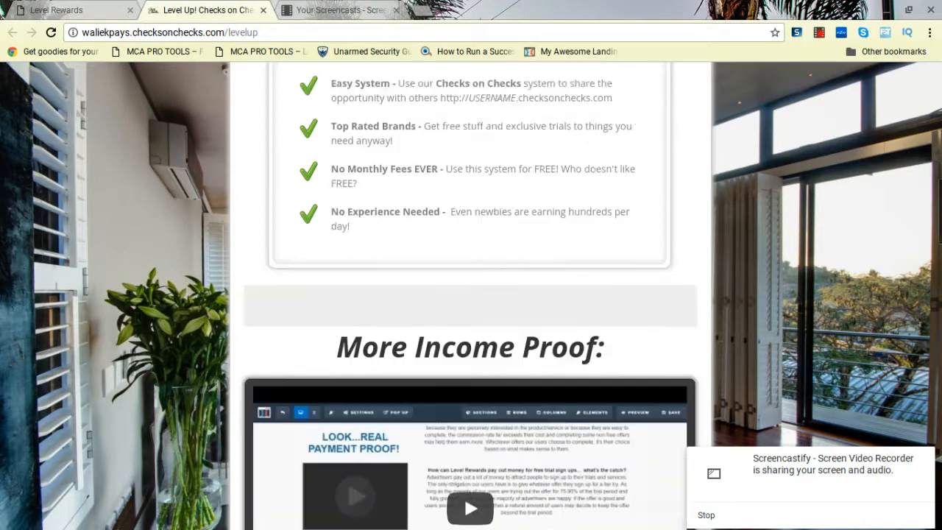
pyautogui.scroll(-3)
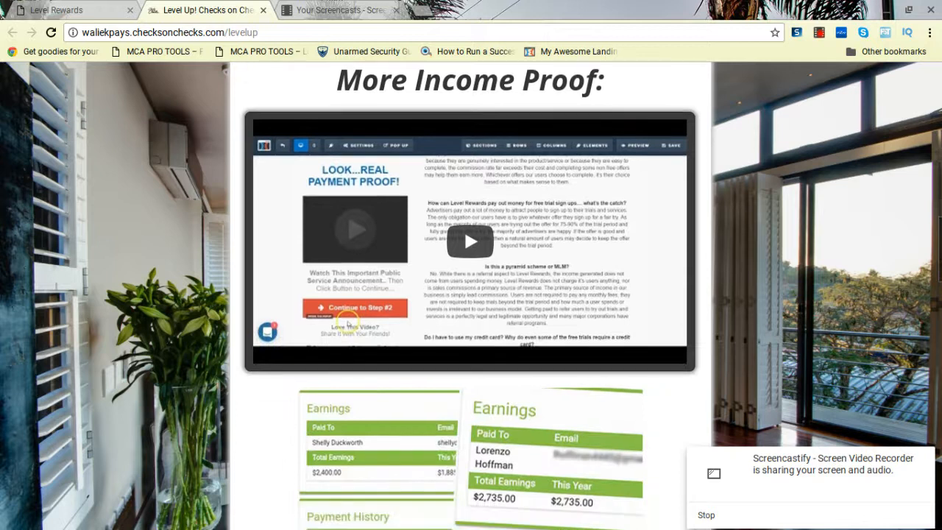
pyautogui.scroll(-3)
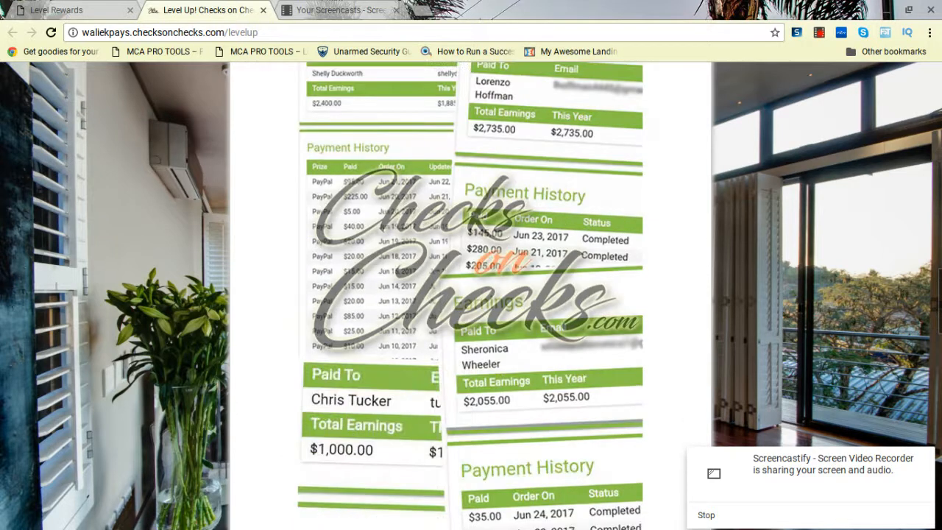
pyautogui.scroll(-3)
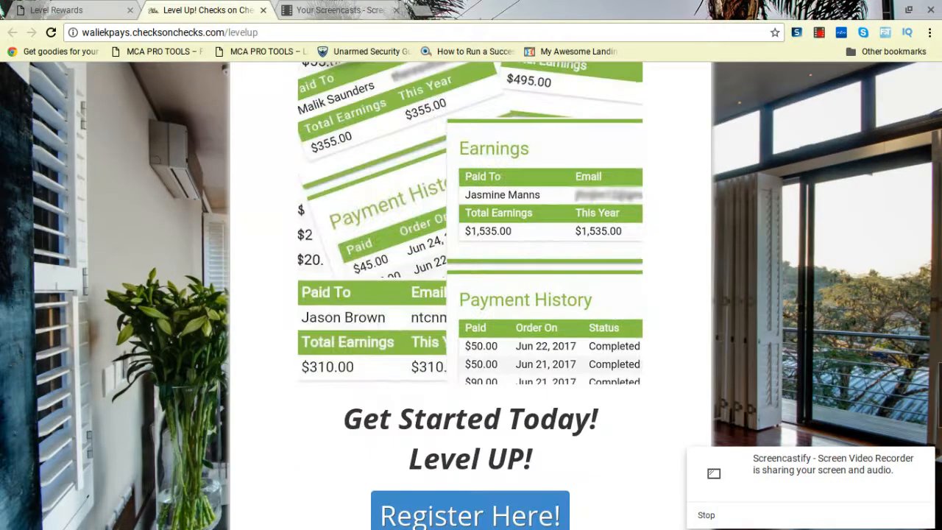
pyautogui.scroll(-3)
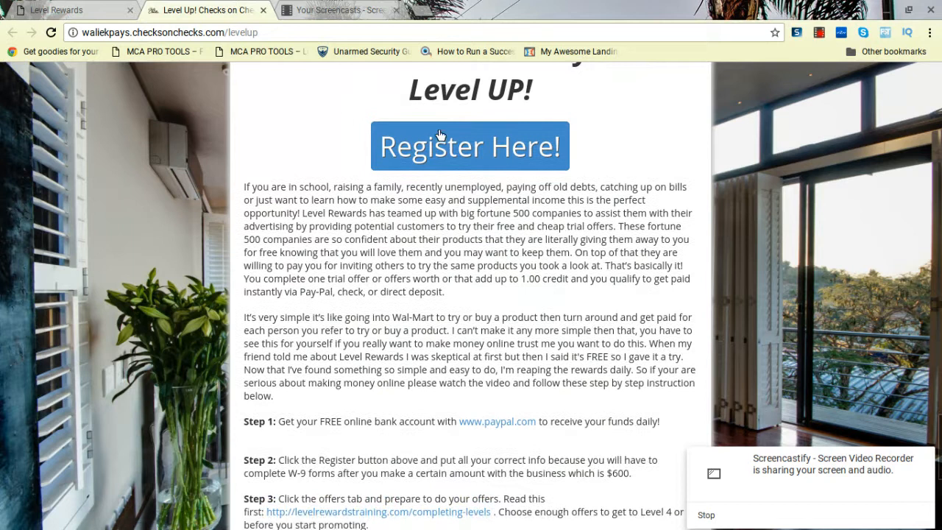
pyautogui.moveTo(87, 13)
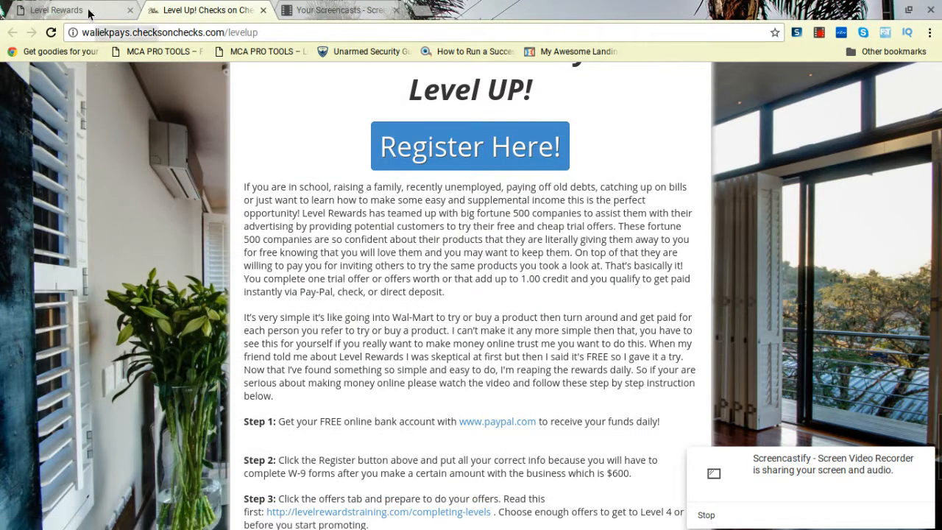
pyautogui.click(470, 146)
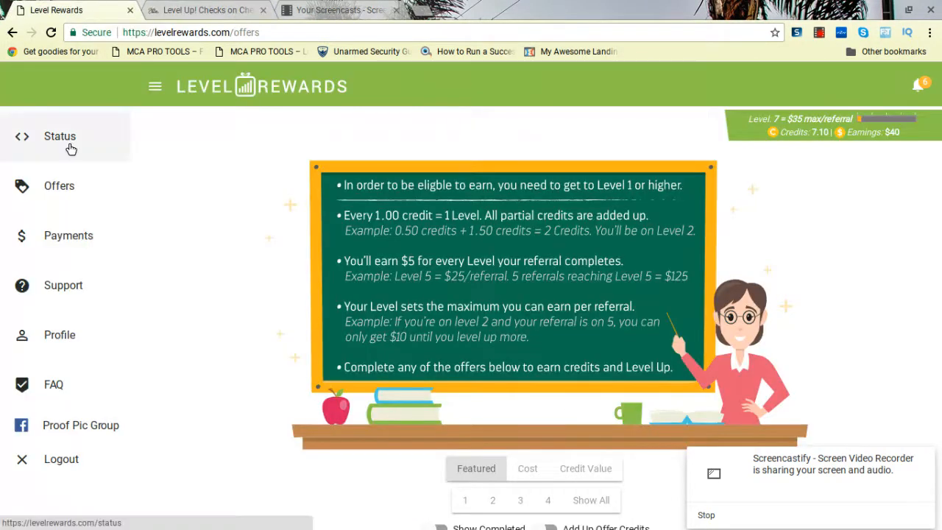
pyautogui.click(59, 135)
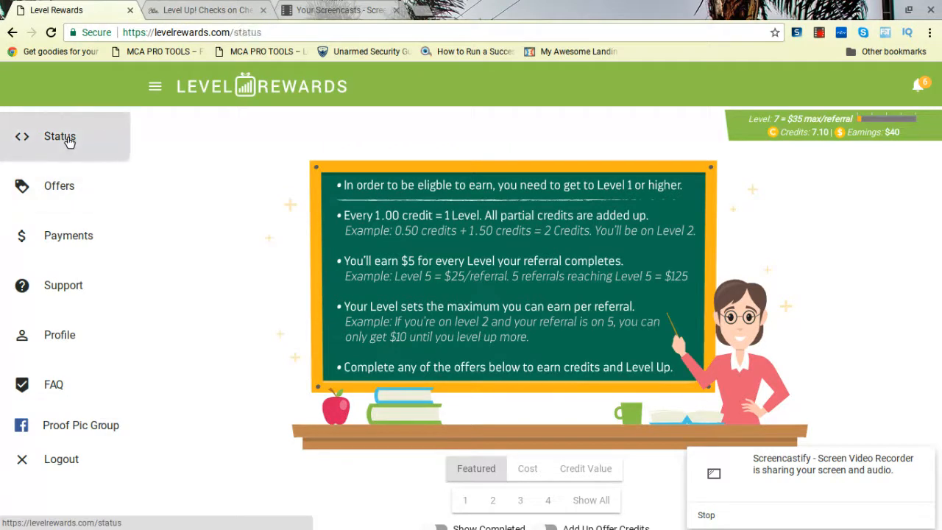
pyautogui.moveTo(352, 188)
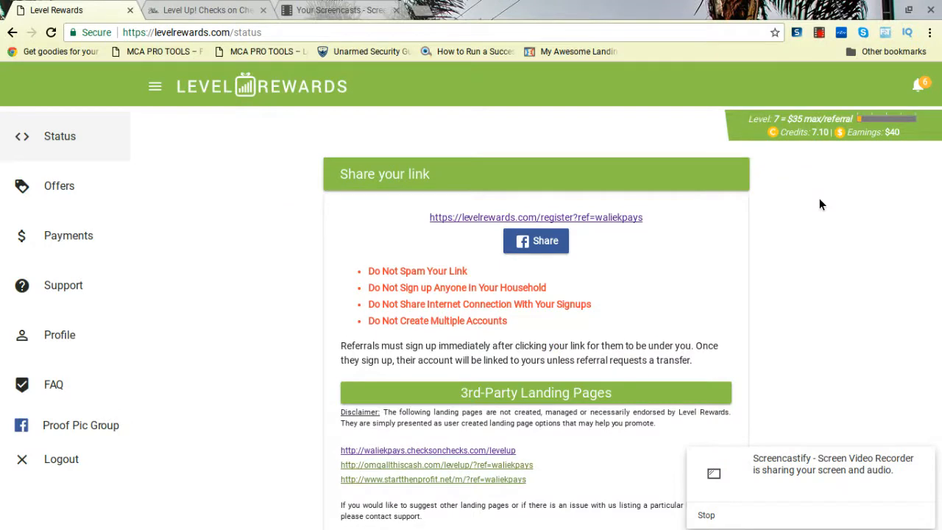
pyautogui.moveTo(809, 159)
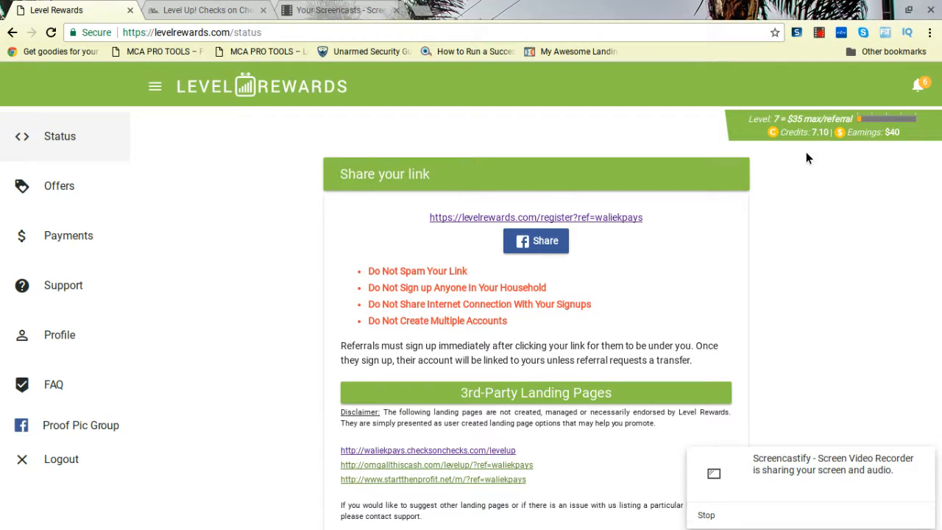
pyautogui.moveTo(268, 194)
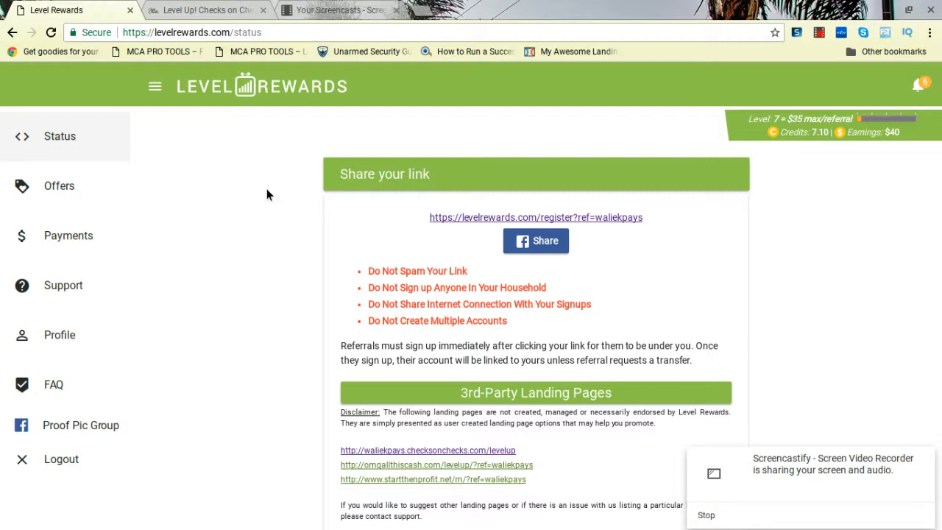
pyautogui.moveTo(368, 180)
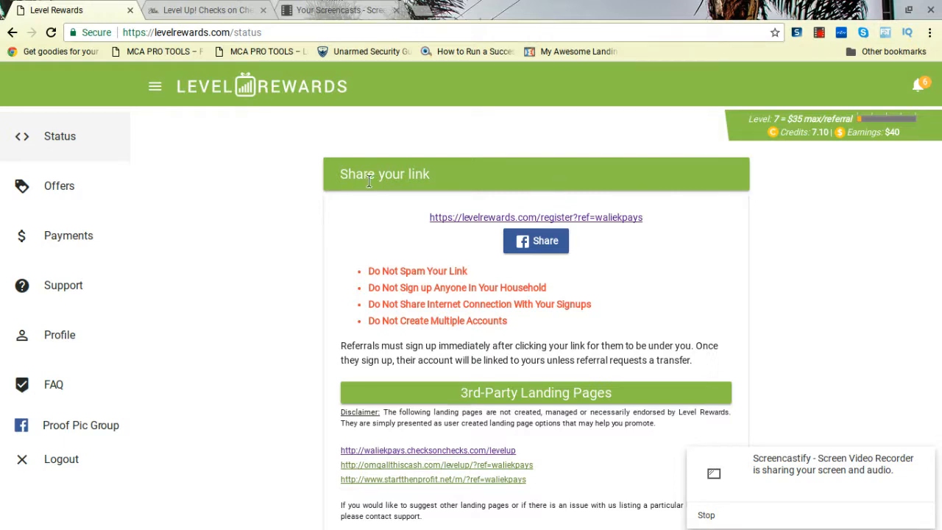
pyautogui.moveTo(59, 335)
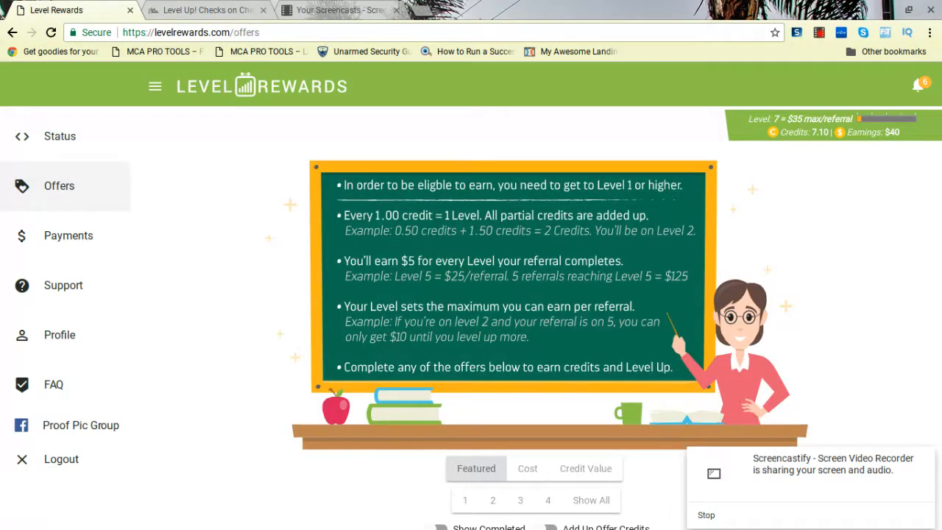
# Scroll the Offers page down to the Featured, Cost and Credit Value sort options.
pyautogui.scroll(-3)
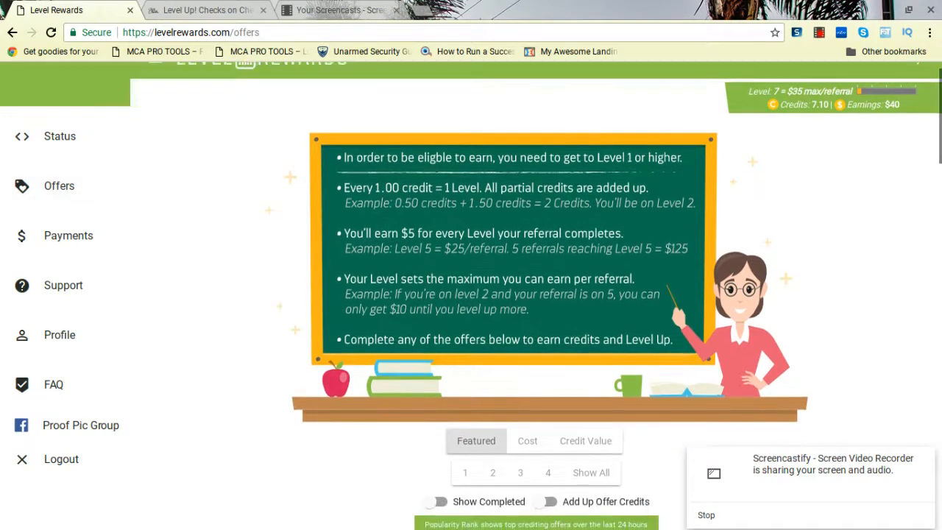
pyautogui.scroll(-3)
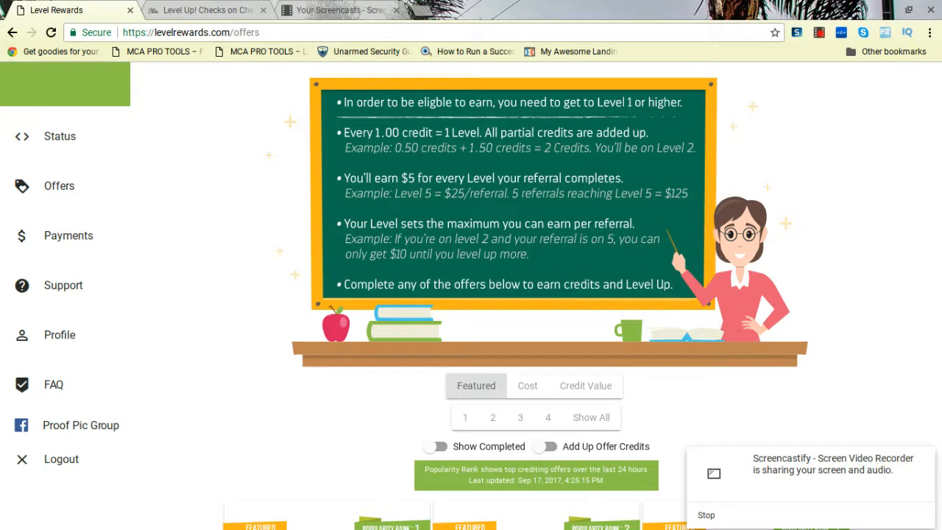
pyautogui.moveTo(595, 256)
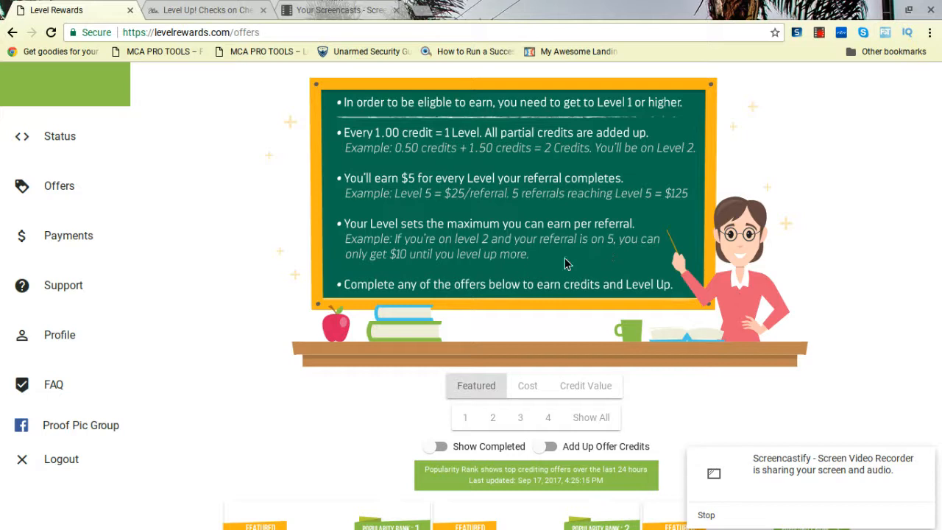
pyautogui.moveTo(603, 272)
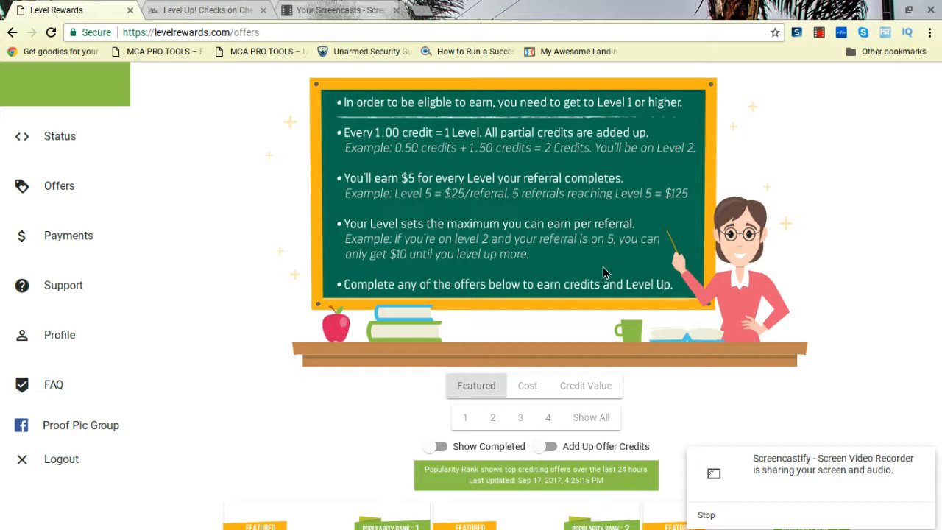
pyautogui.moveTo(865, 265)
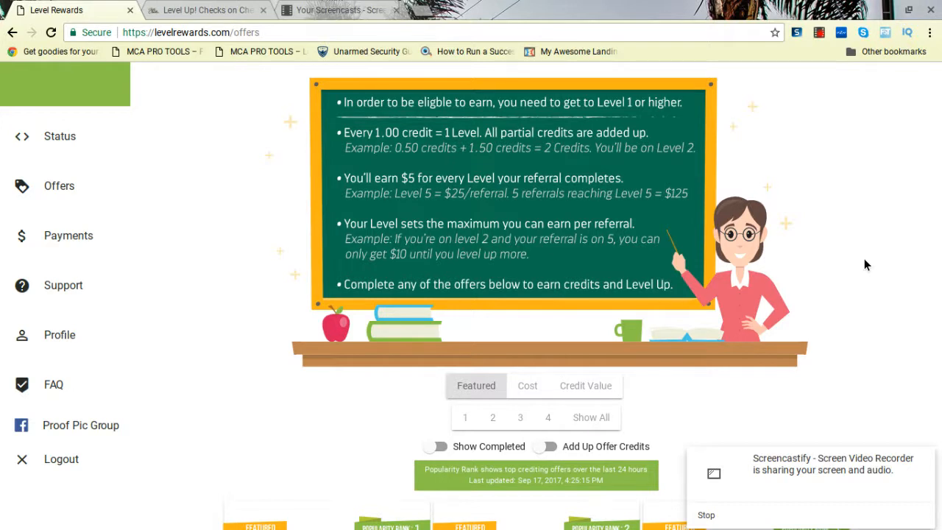
pyautogui.scroll(-3)
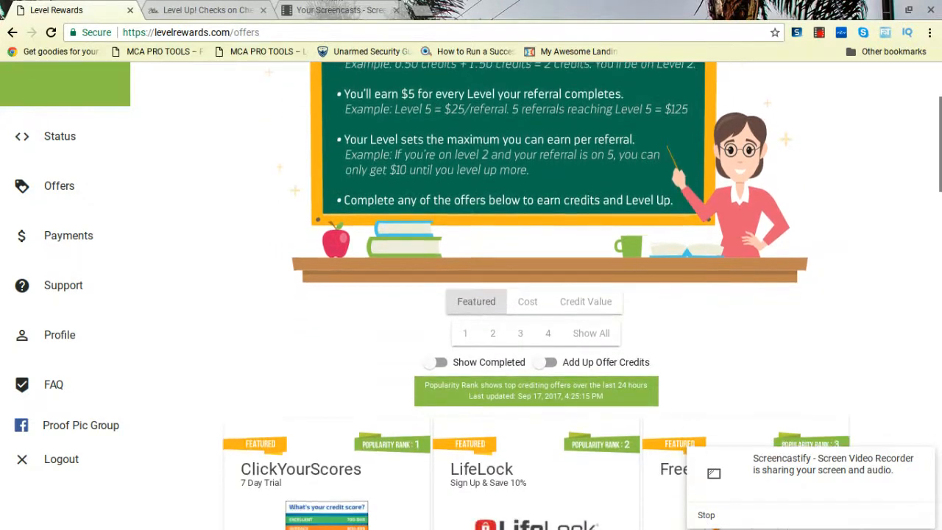
pyautogui.scroll(-3)
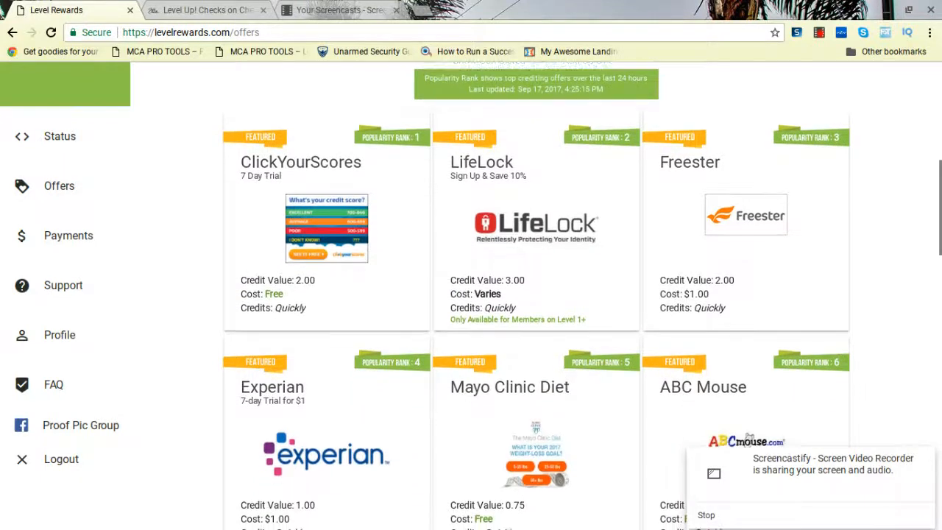
pyautogui.scroll(-3)
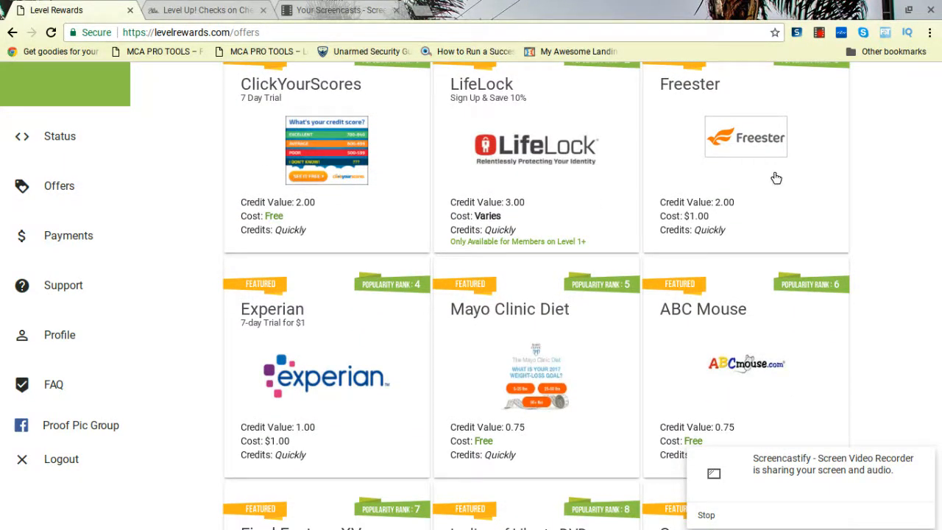
pyautogui.scroll(3)
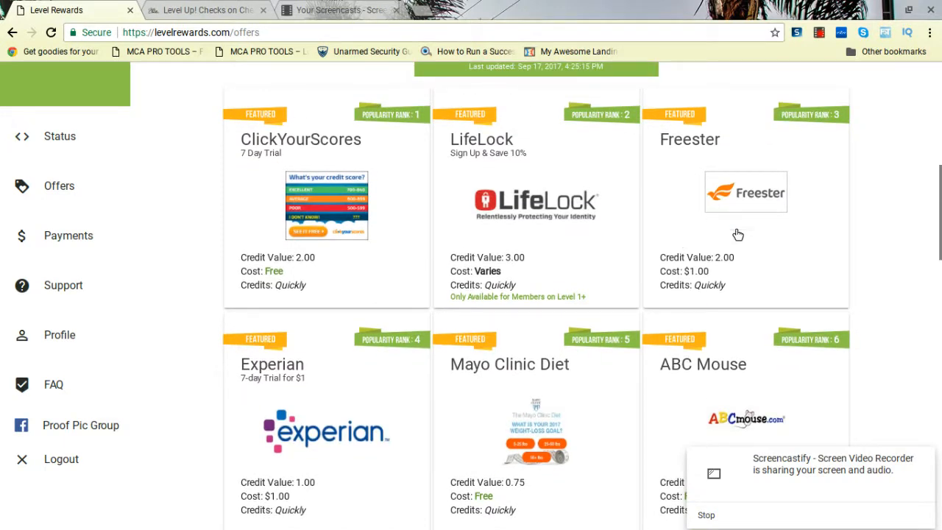
pyautogui.moveTo(738, 256)
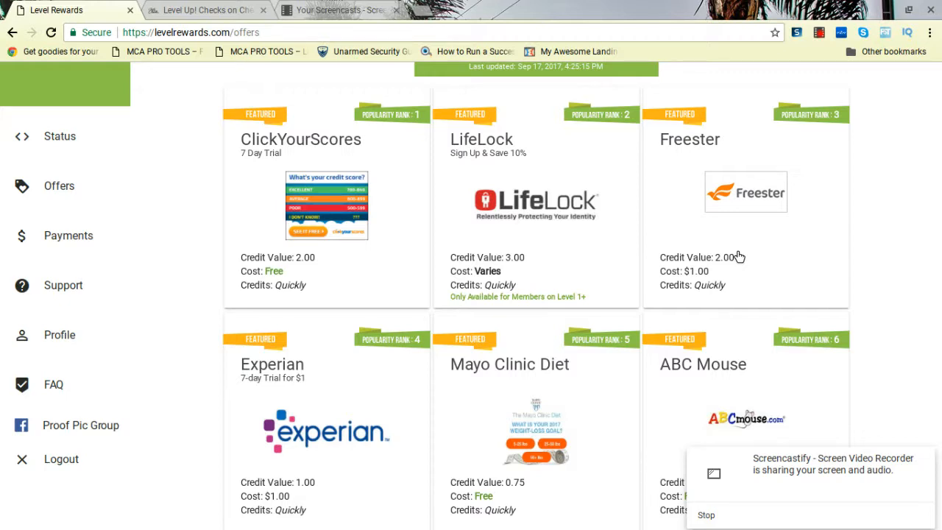
pyautogui.moveTo(330, 225)
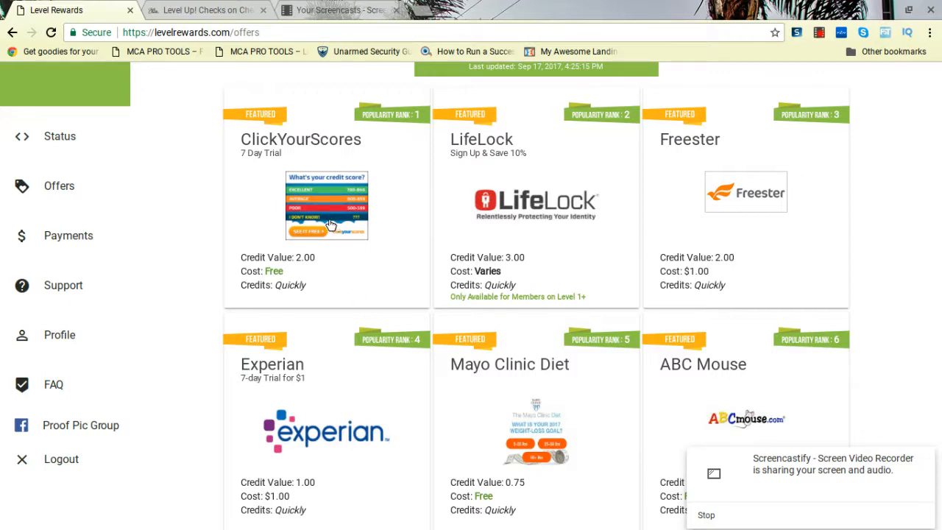
pyautogui.moveTo(544, 273)
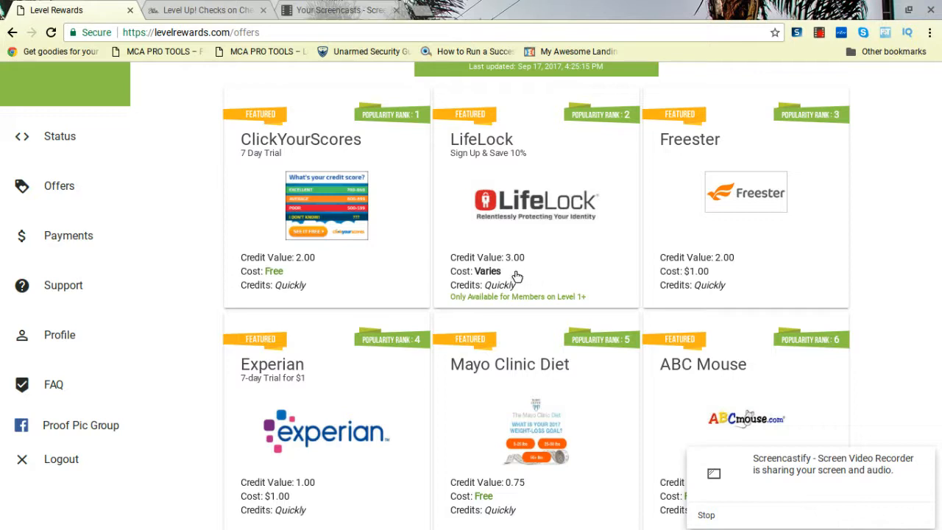
pyautogui.moveTo(885, 173)
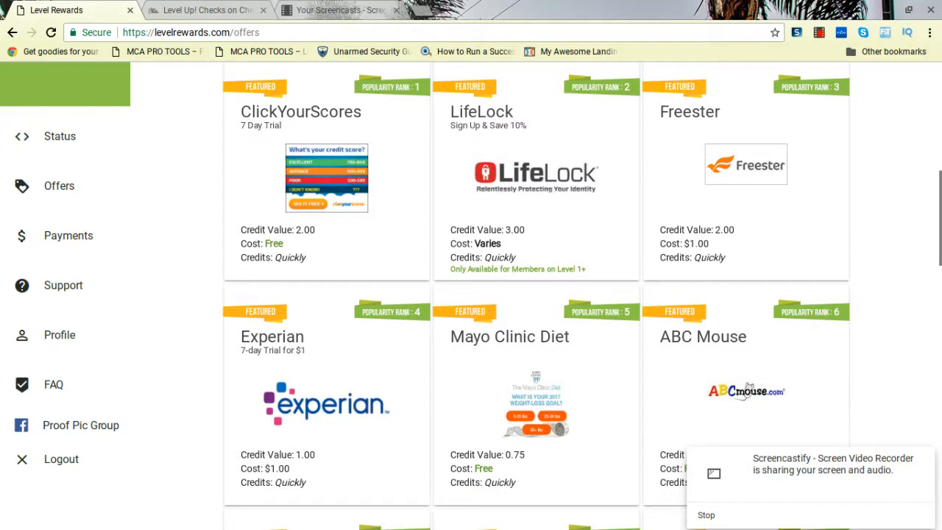
pyautogui.scroll(-3)
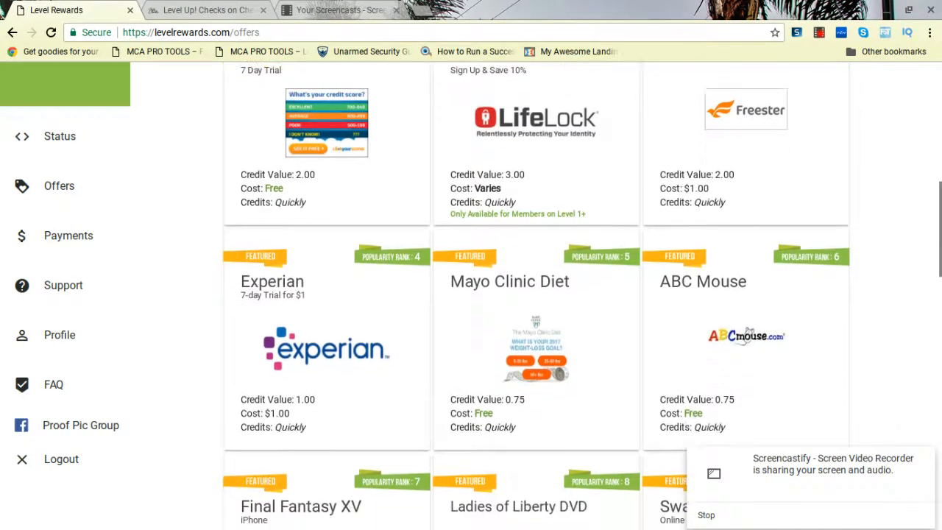
pyautogui.scroll(-3)
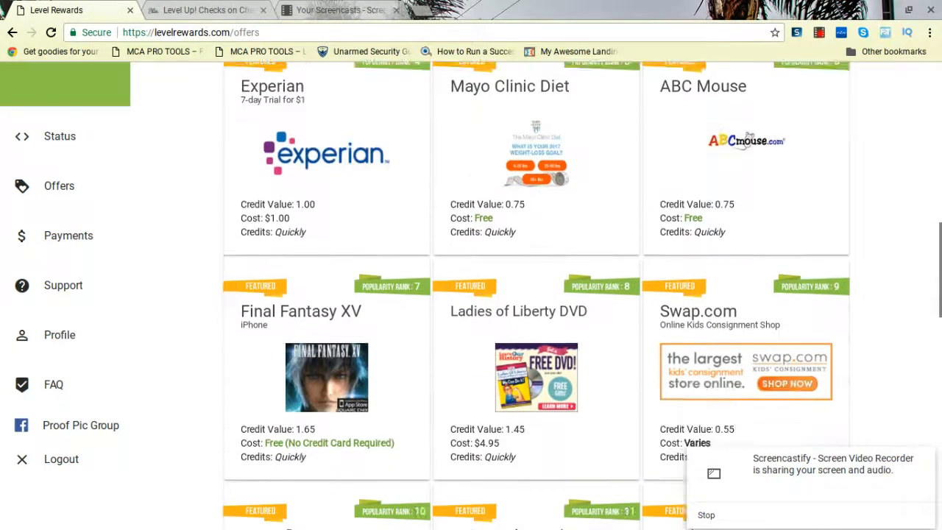
pyautogui.scroll(-3)
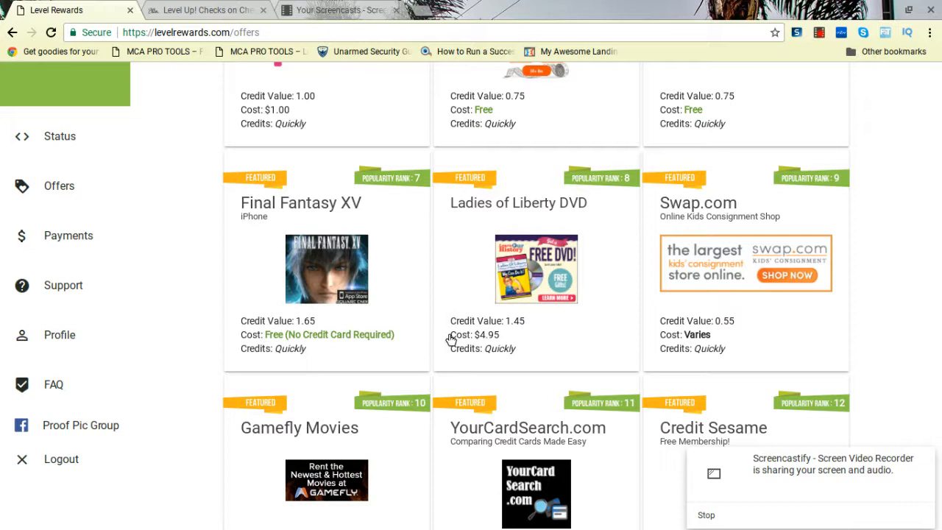
pyautogui.moveTo(397, 320)
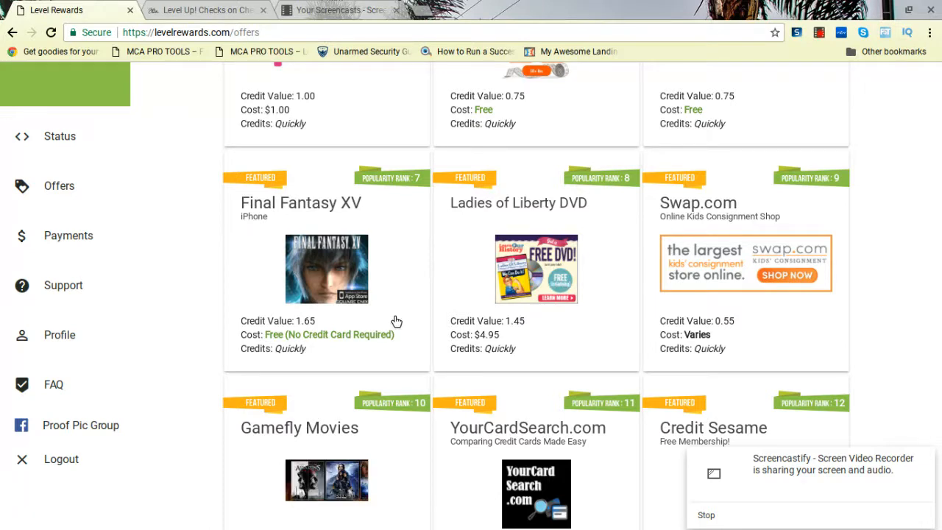
pyautogui.moveTo(662, 274)
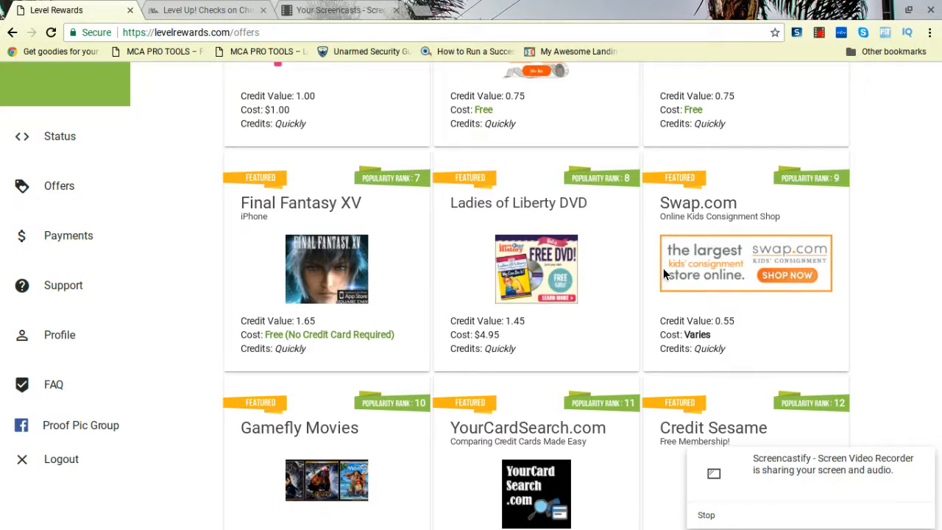
pyautogui.moveTo(845, 330)
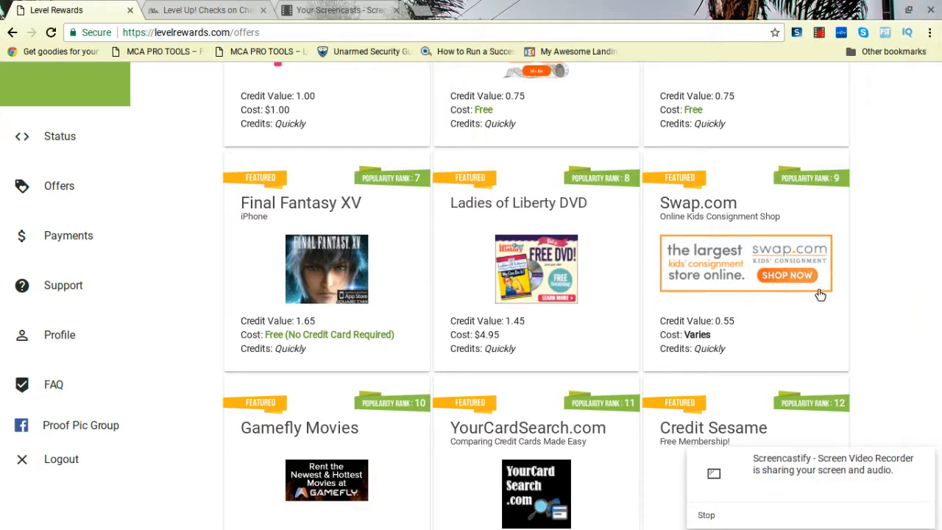
pyautogui.scroll(-3)
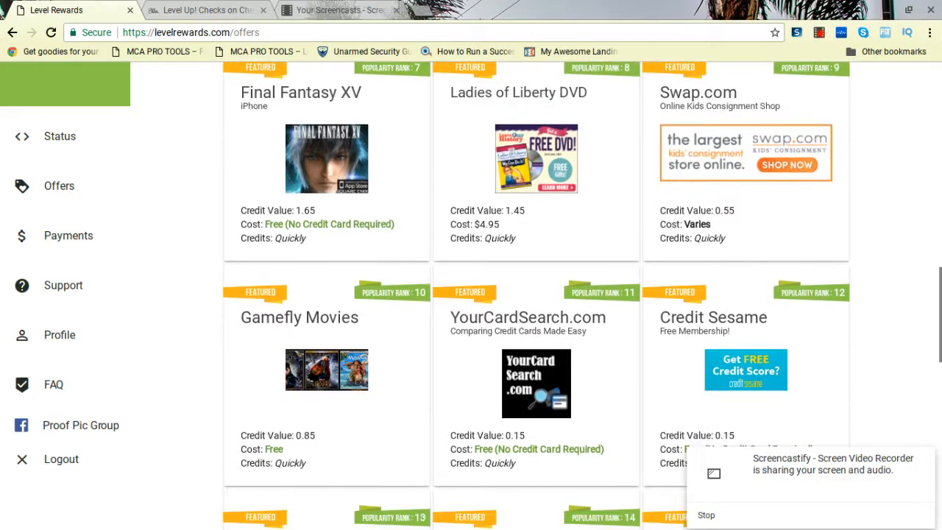
pyautogui.scroll(-3)
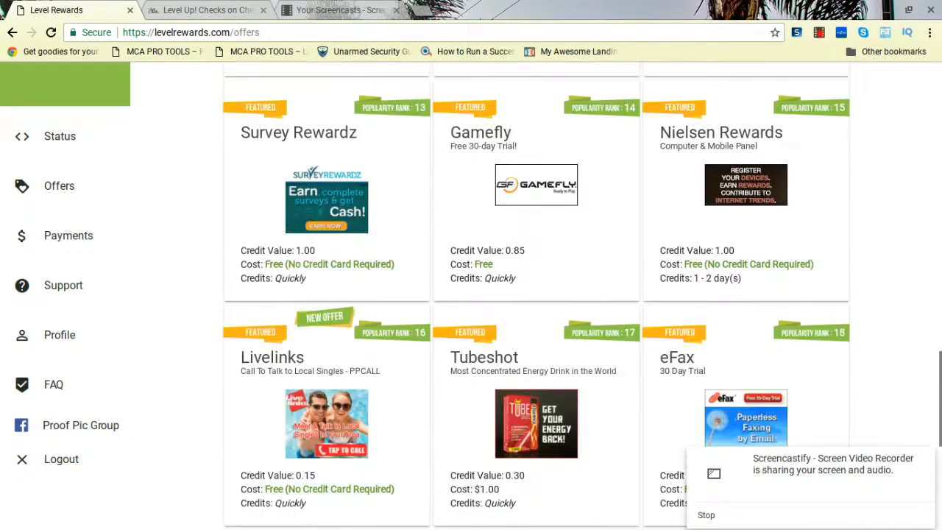
pyautogui.scroll(-3)
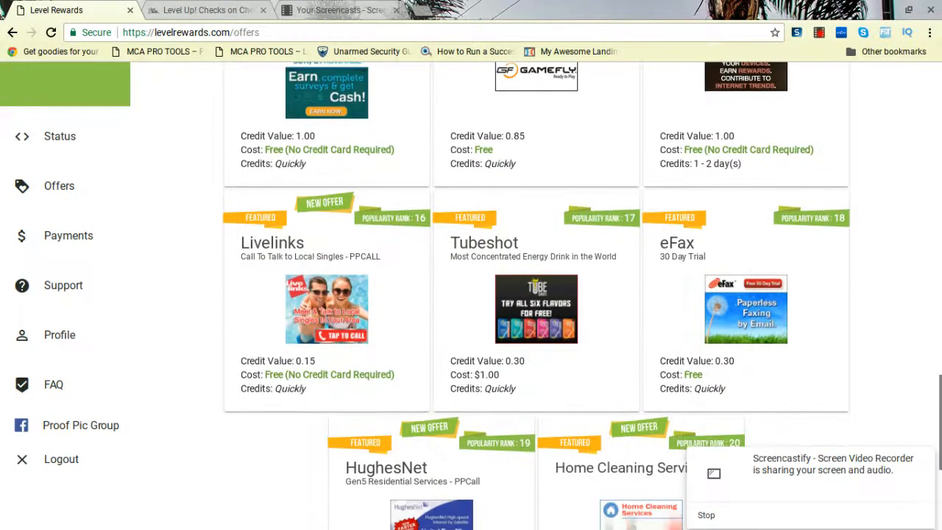
pyautogui.scroll(-3)
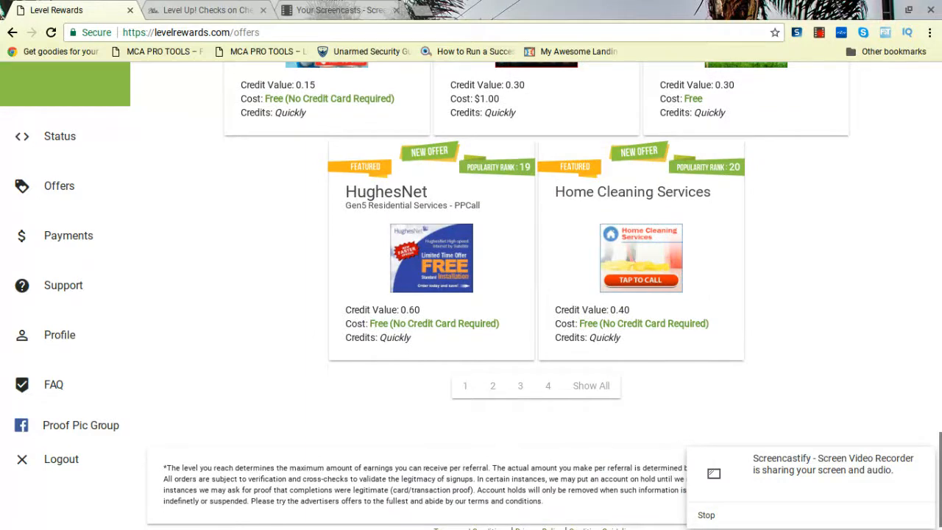
pyautogui.scroll(-3)
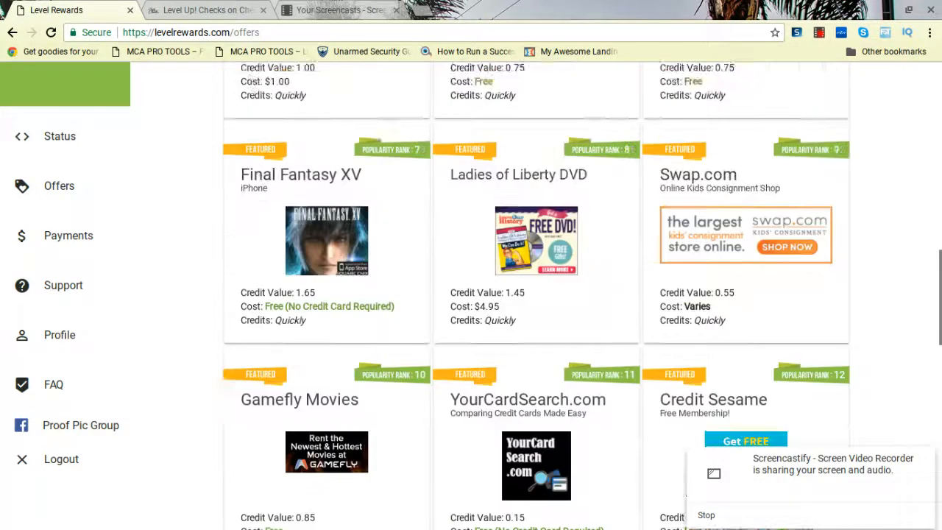
pyautogui.scroll(3)
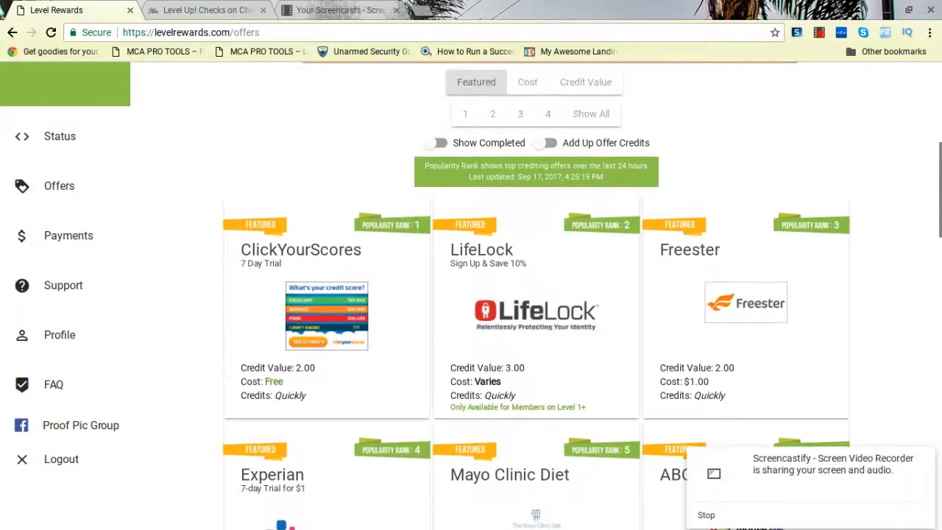
pyautogui.moveTo(772, 353)
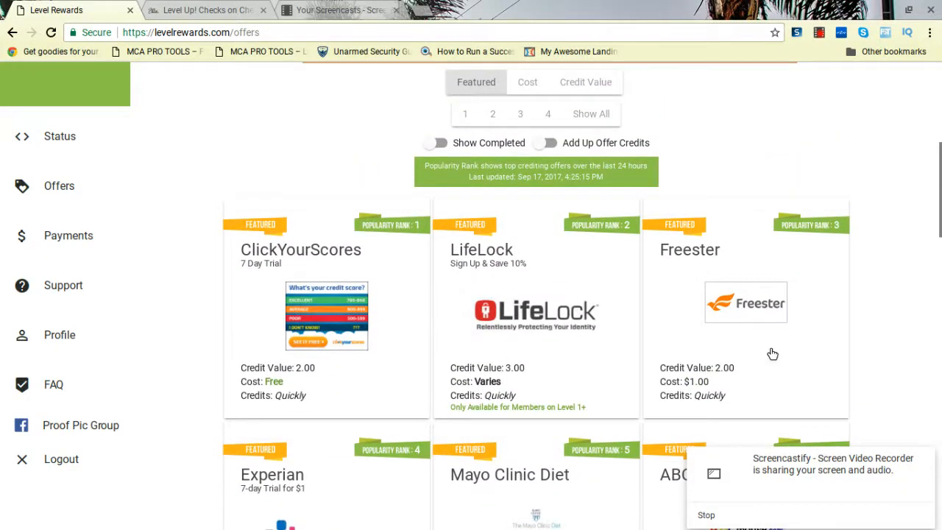
# View the Freester offer's description, requirements and credits earned, then return to the top.
pyautogui.click(327, 315)
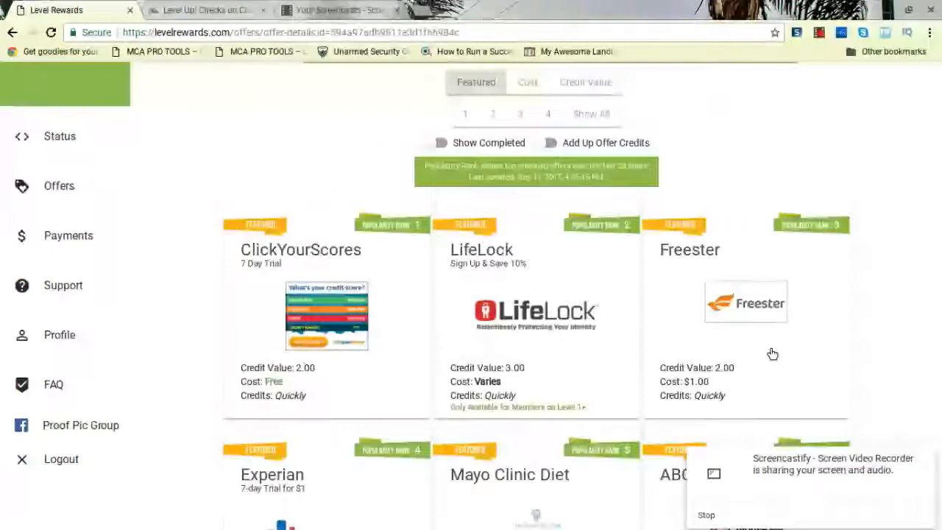
pyautogui.click(744, 300)
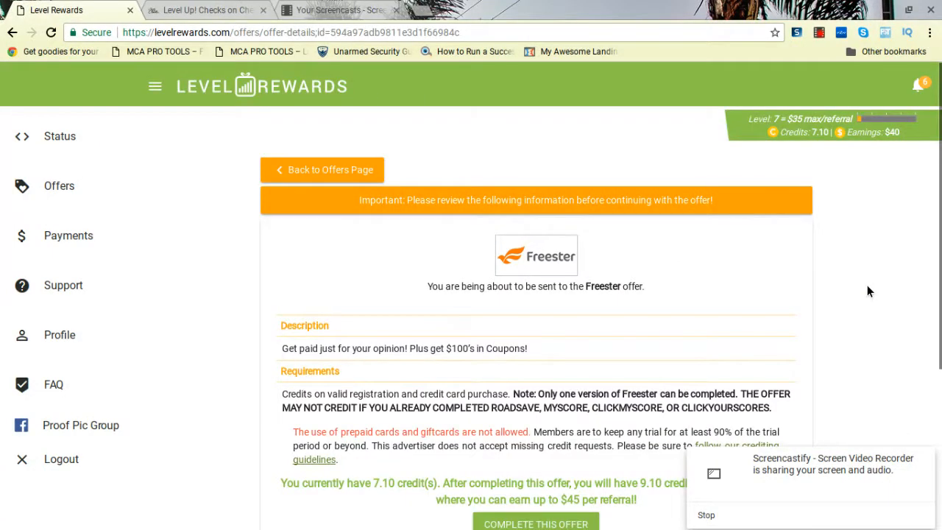
pyautogui.moveTo(933, 224)
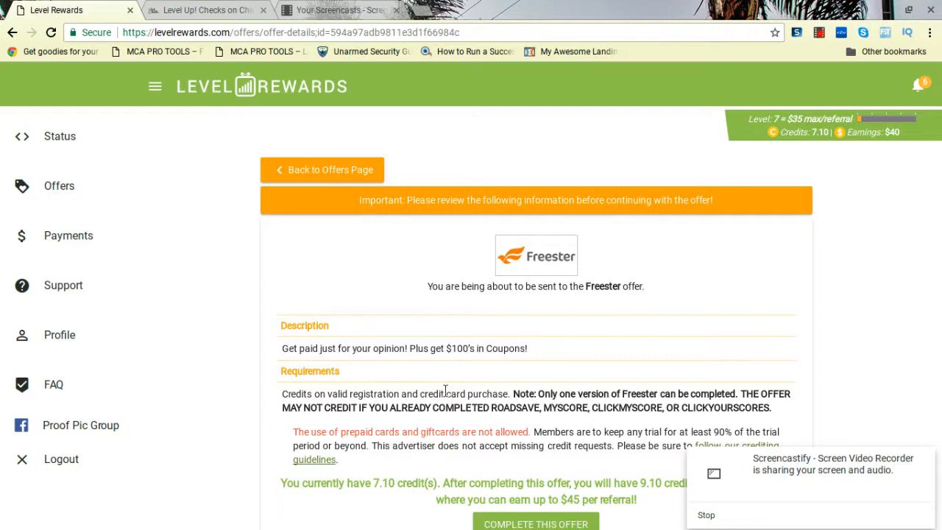
pyautogui.moveTo(405, 362)
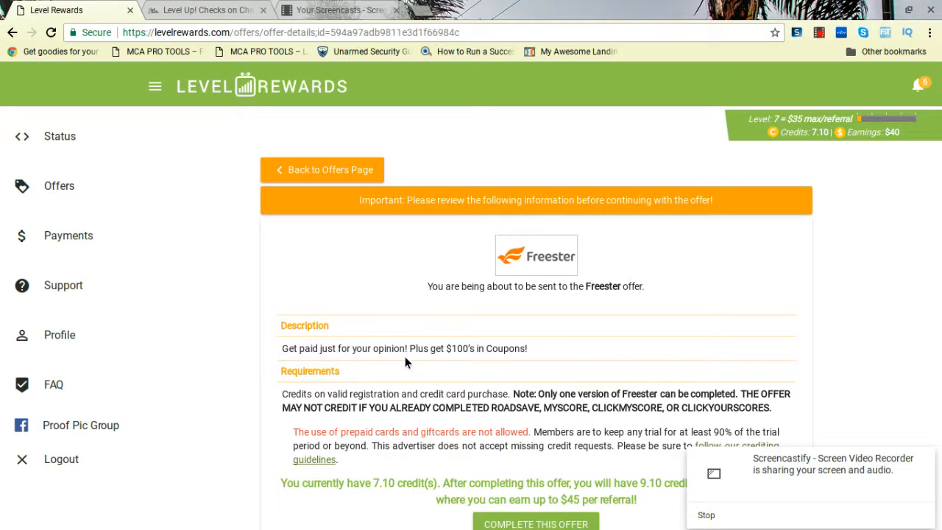
pyautogui.moveTo(468, 391)
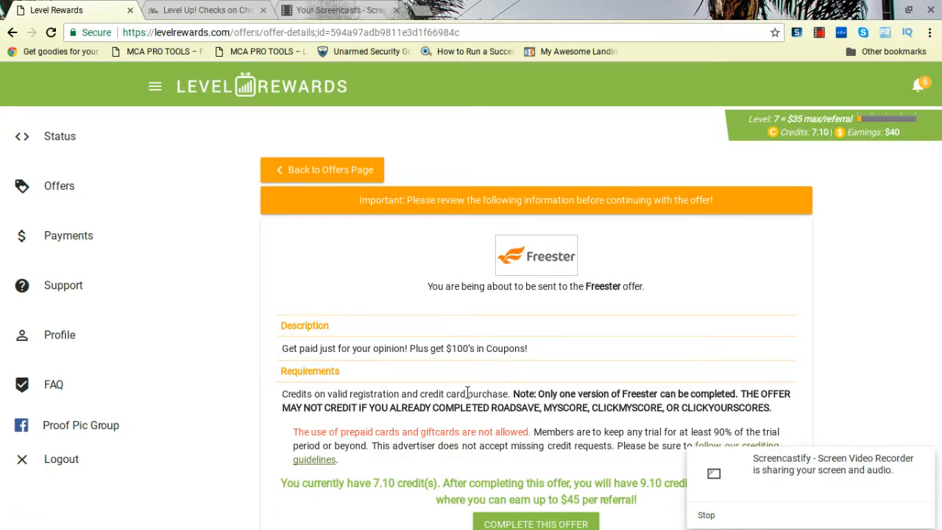
pyautogui.moveTo(518, 420)
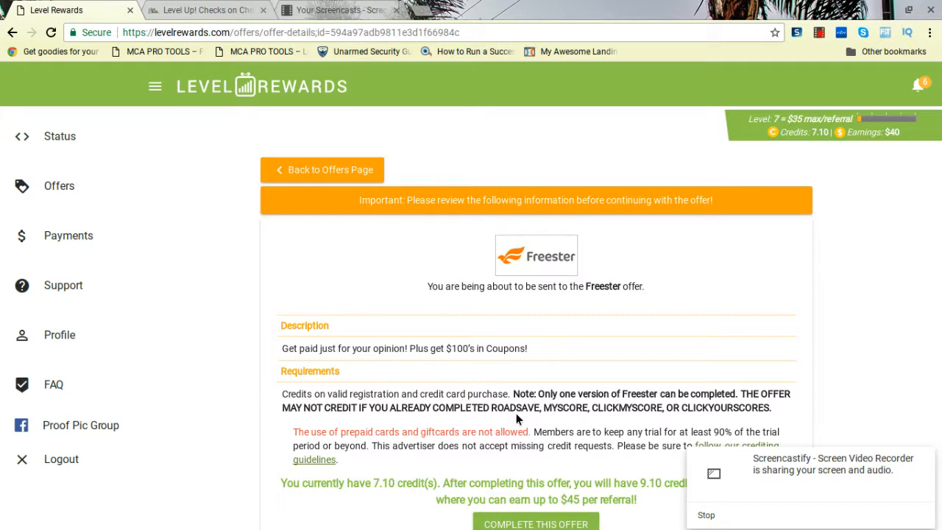
pyautogui.moveTo(868, 370)
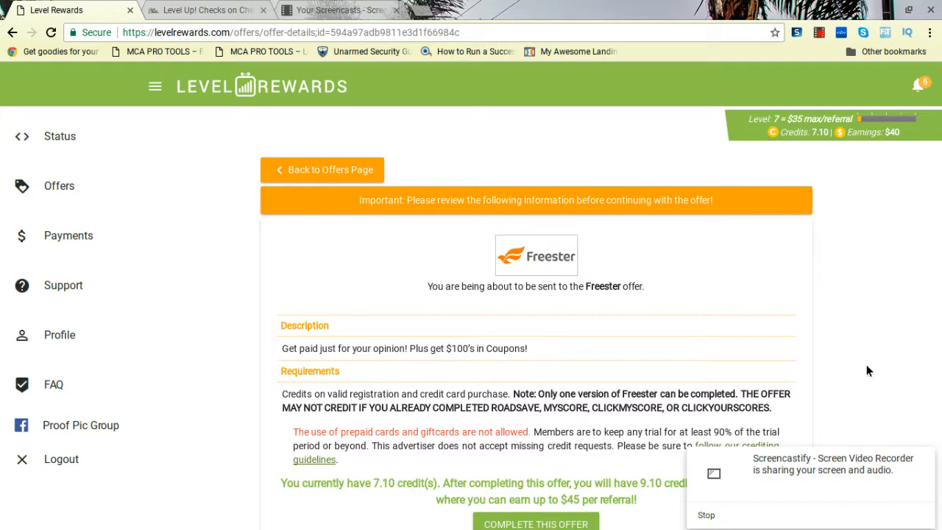
pyautogui.scroll(-3)
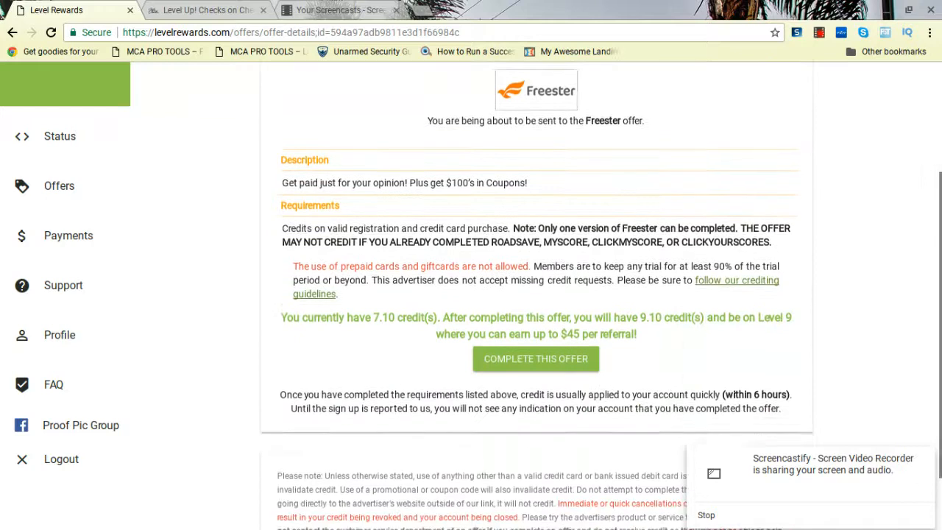
pyautogui.scroll(-3)
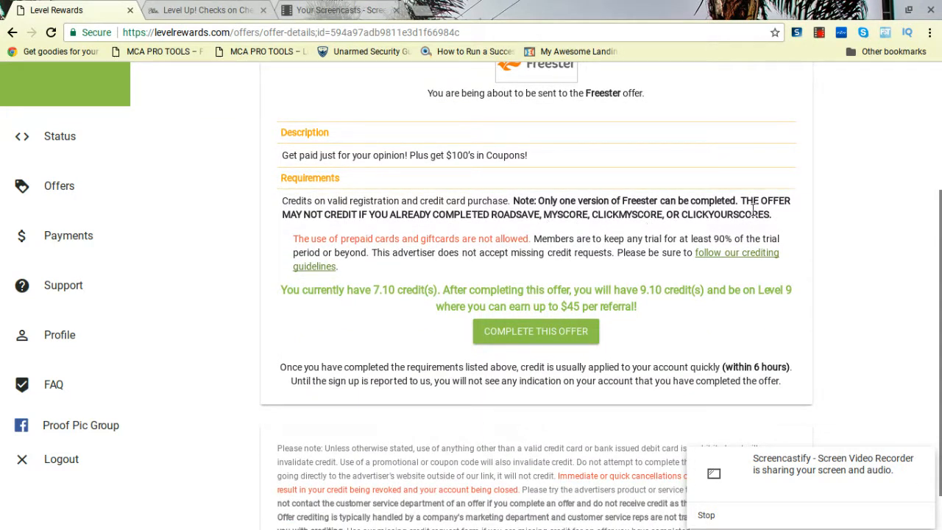
pyautogui.moveTo(729, 253)
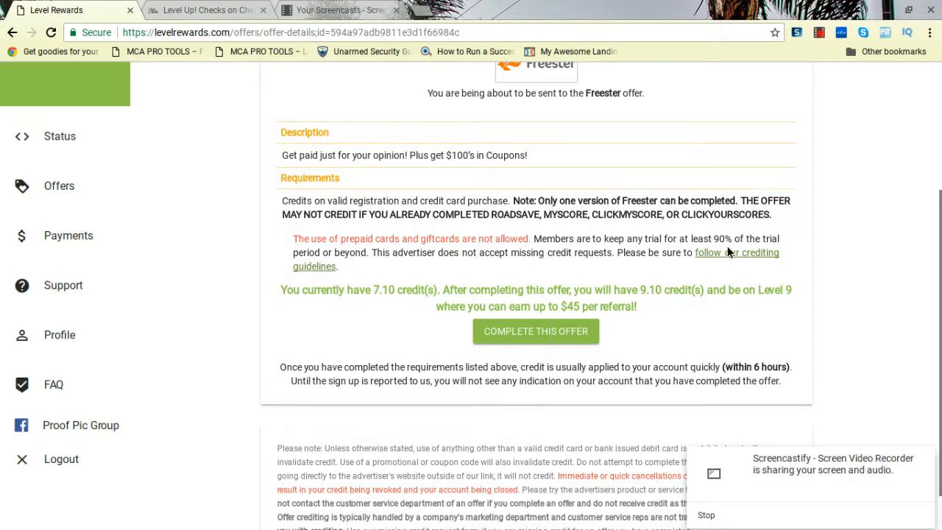
pyautogui.moveTo(571, 285)
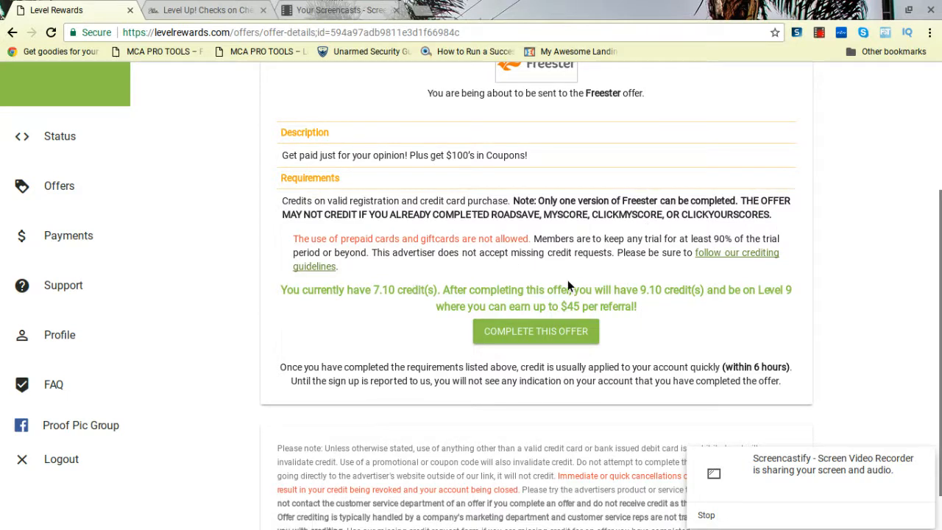
pyautogui.moveTo(753, 260)
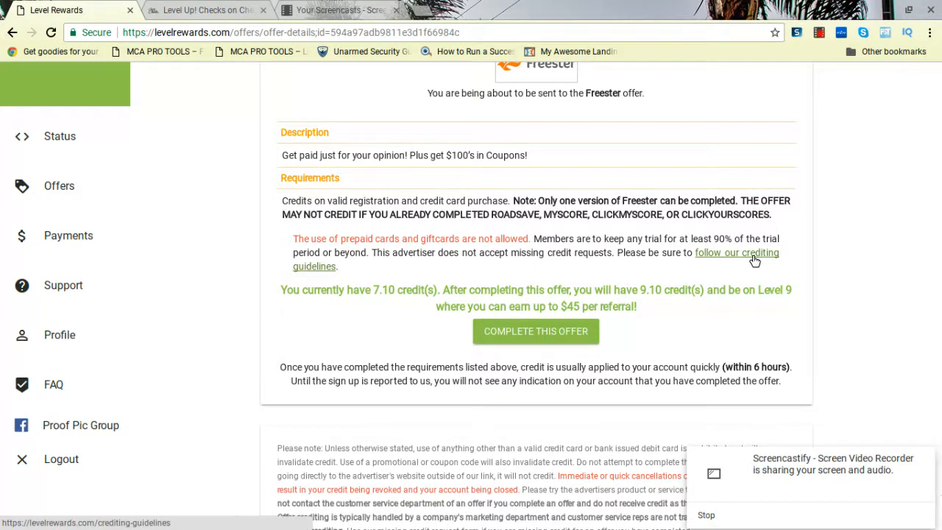
pyautogui.moveTo(751, 268)
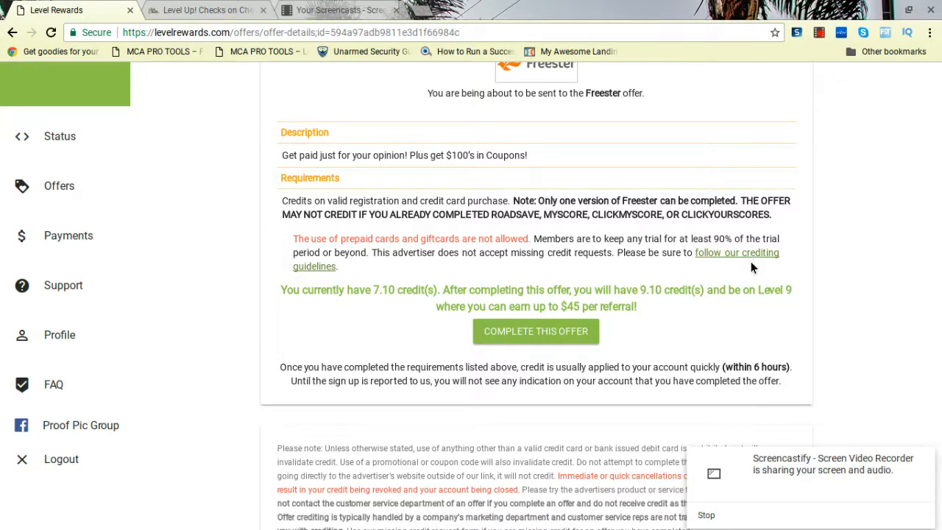
pyautogui.moveTo(776, 377)
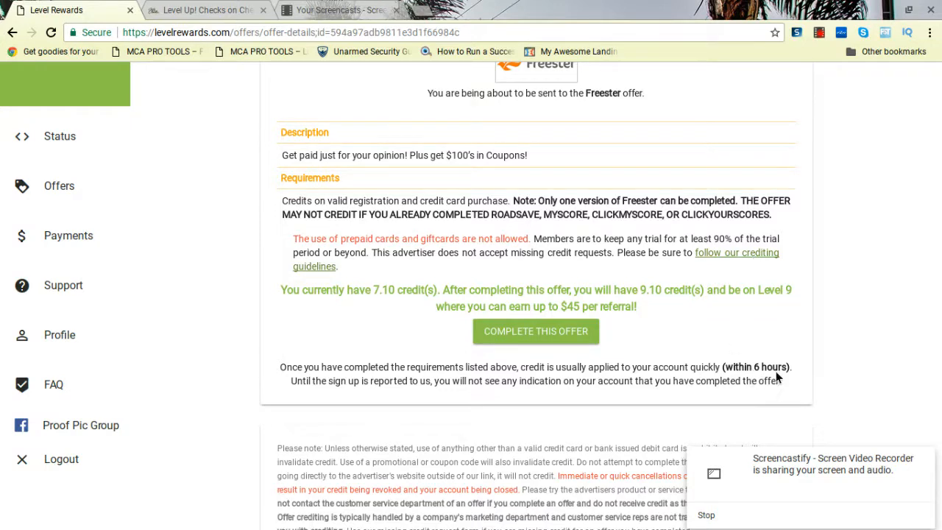
pyautogui.moveTo(383, 302)
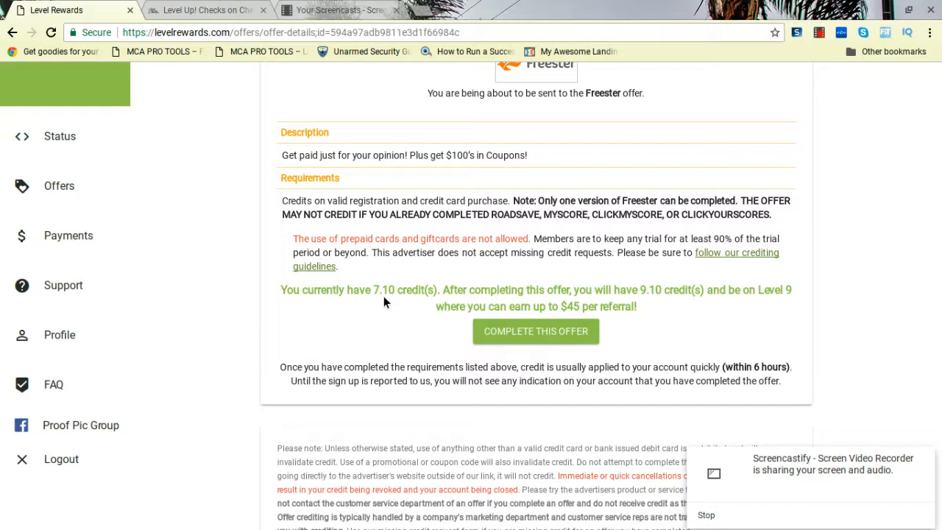
pyautogui.moveTo(639, 307)
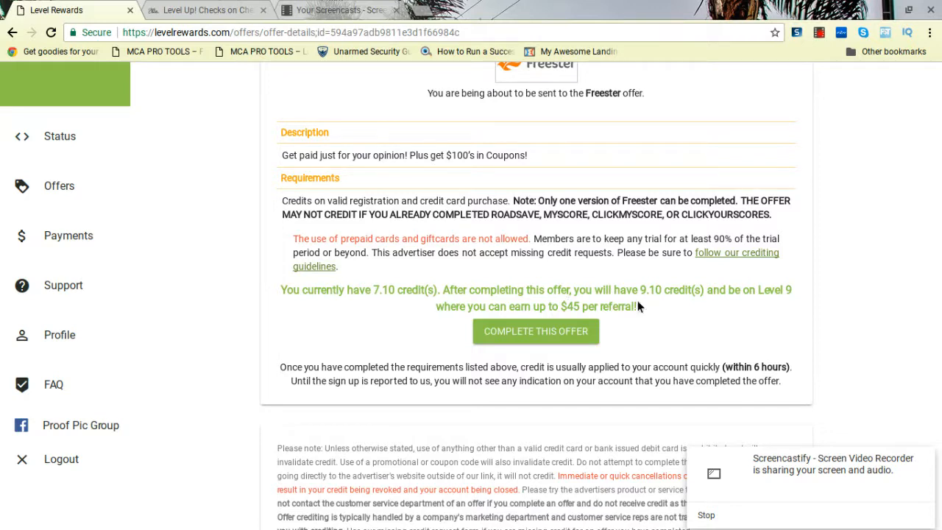
pyautogui.moveTo(571, 344)
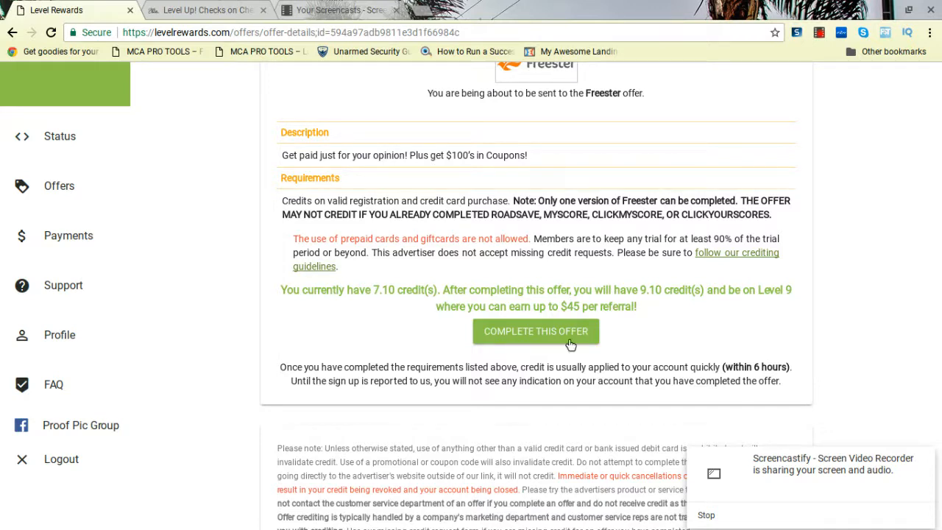
pyautogui.scroll(-3)
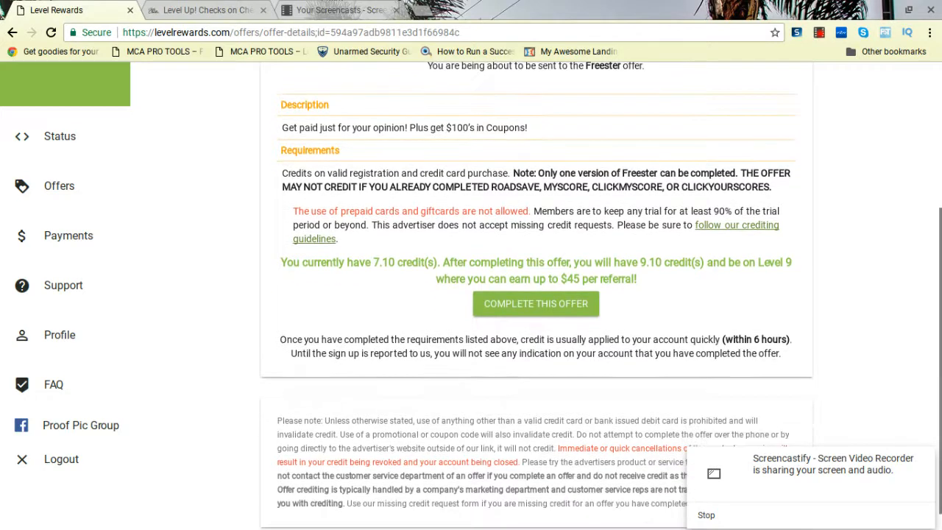
pyautogui.scroll(3)
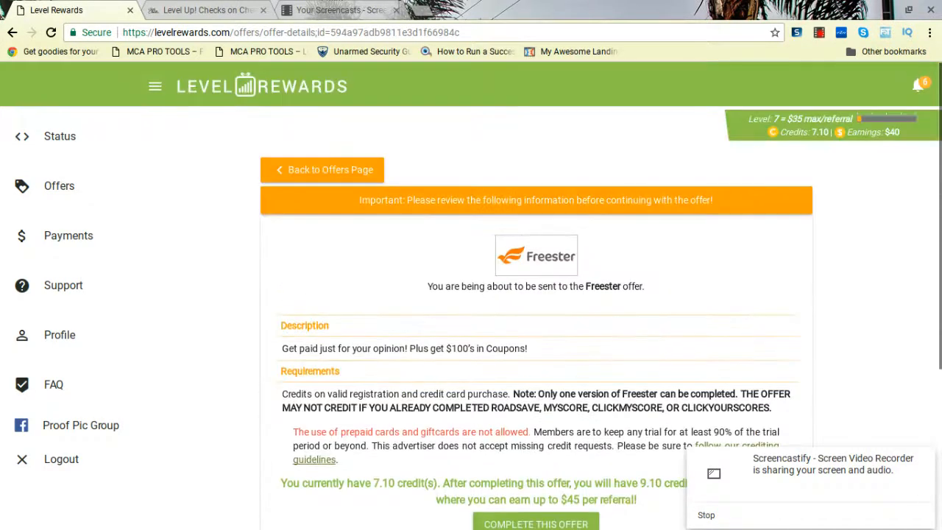
pyautogui.moveTo(64, 286)
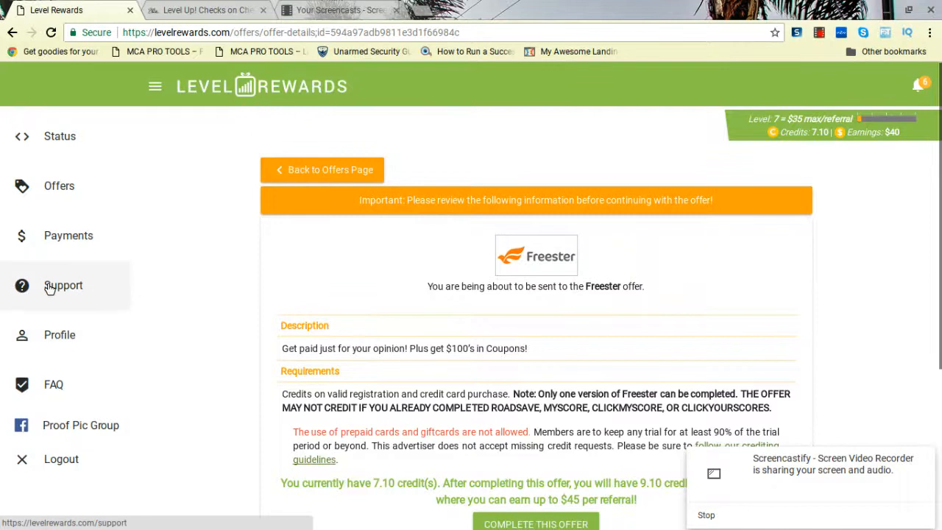
# Look at Support, then the Payments page with $40 total earnings and payment history.
pyautogui.click(63, 285)
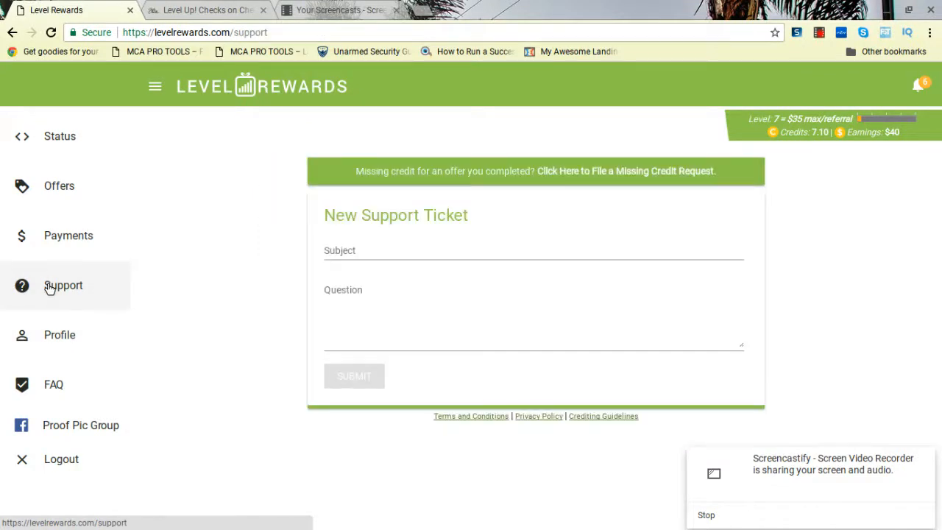
pyautogui.moveTo(70, 430)
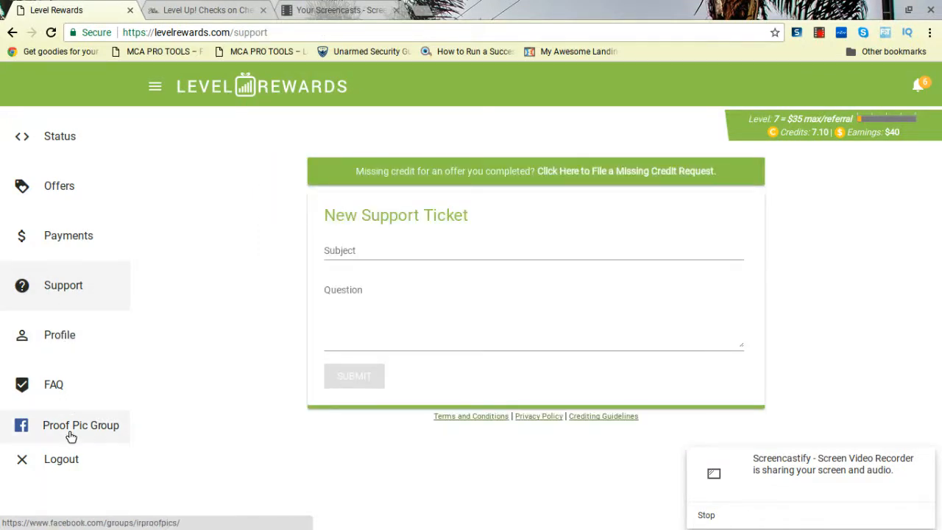
pyautogui.moveTo(68, 236)
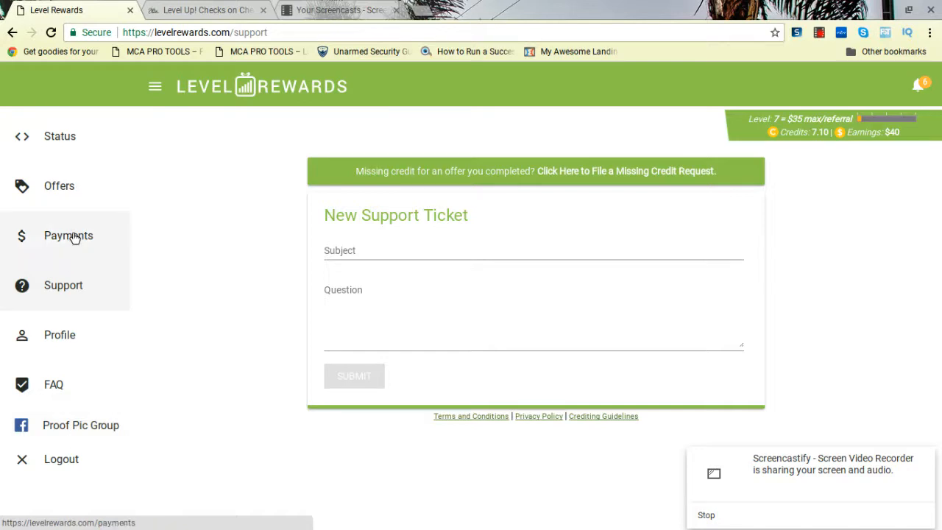
pyautogui.click(68, 236)
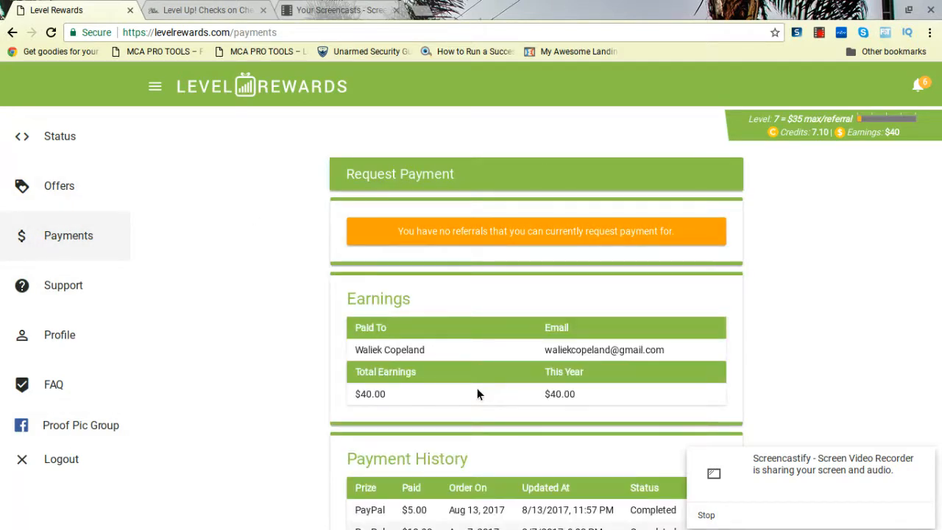
pyautogui.click(59, 186)
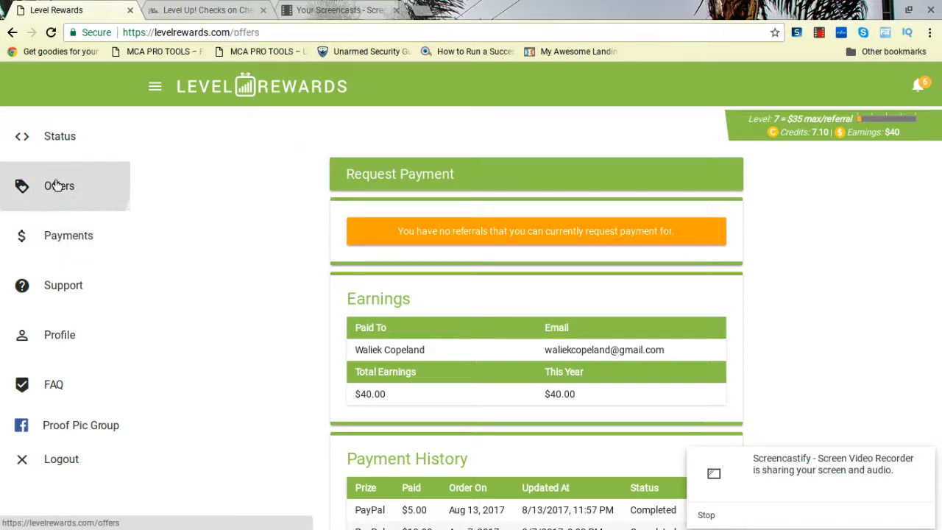
# Return to the Status page and review the notifications list of recent referral sign-ups.
pyautogui.click(59, 136)
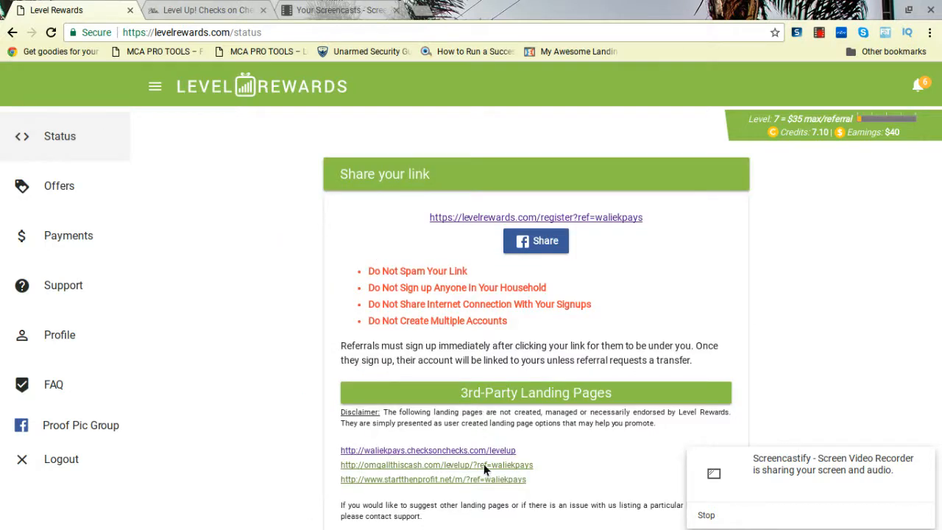
pyautogui.moveTo(859, 86)
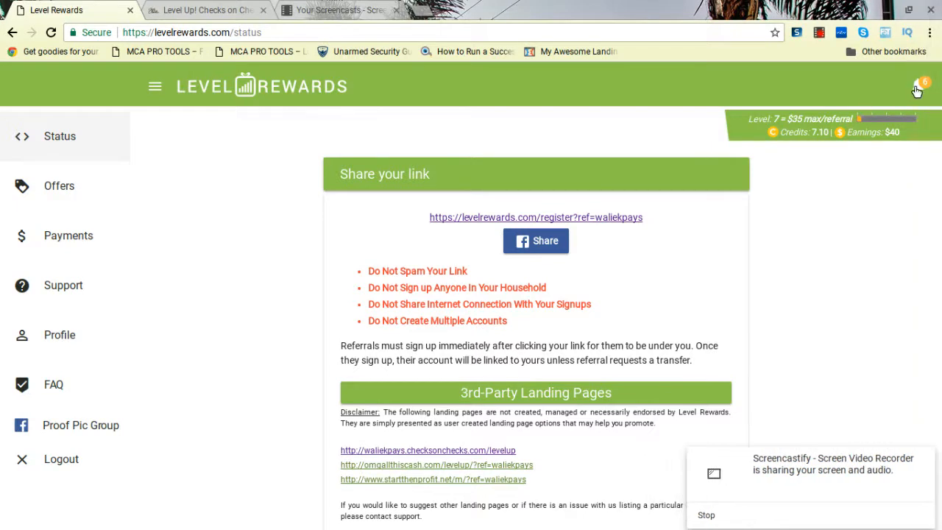
pyautogui.click(918, 87)
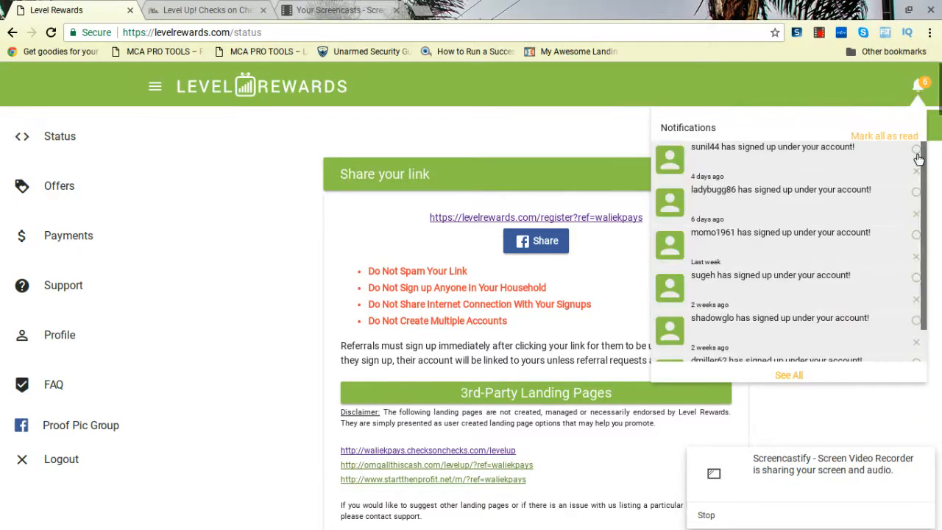
pyautogui.scroll(-3)
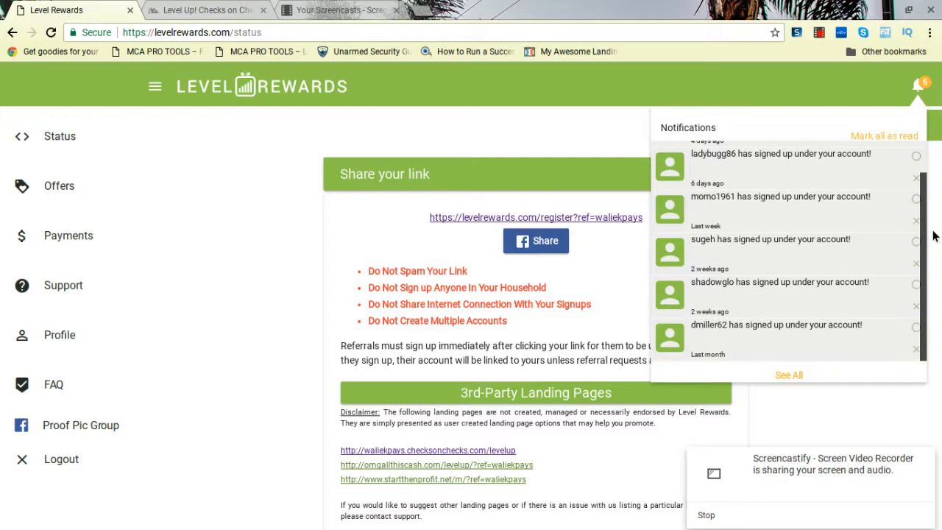
pyautogui.scroll(3)
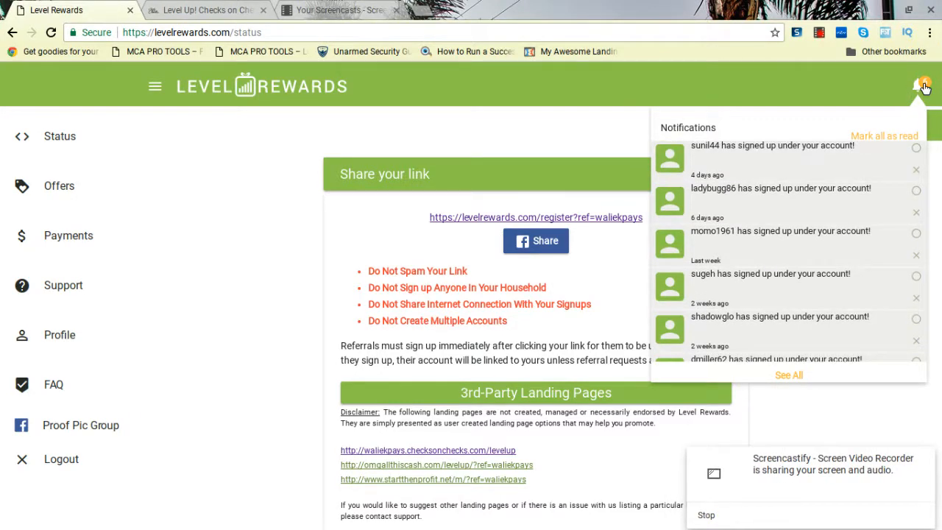
# Switch to the Checks on Checks Level Up page and launch the Level Rewards training site from it.
pyautogui.click(206, 9)
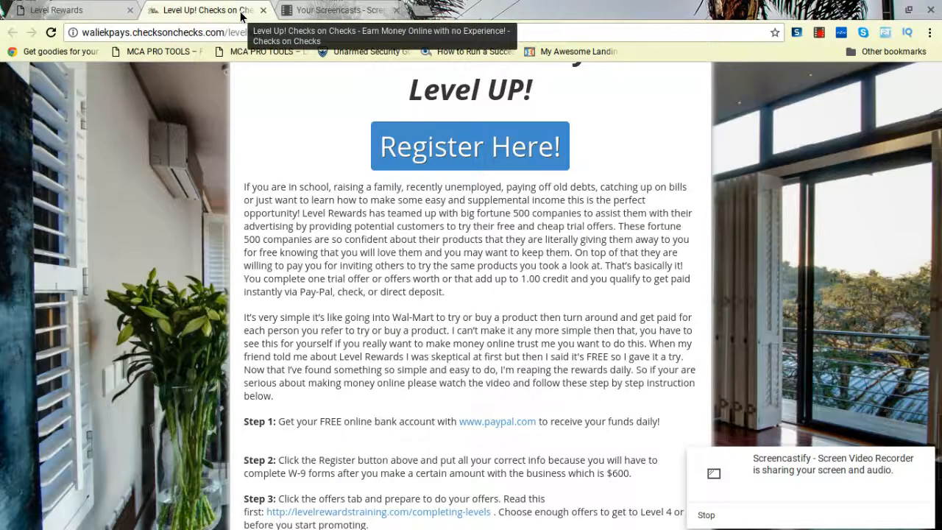
pyautogui.moveTo(690, 200)
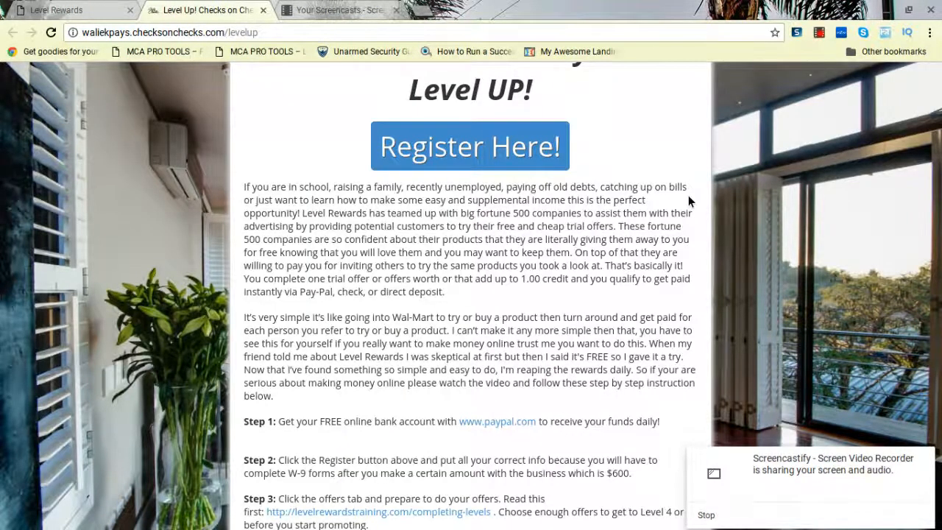
pyautogui.scroll(3)
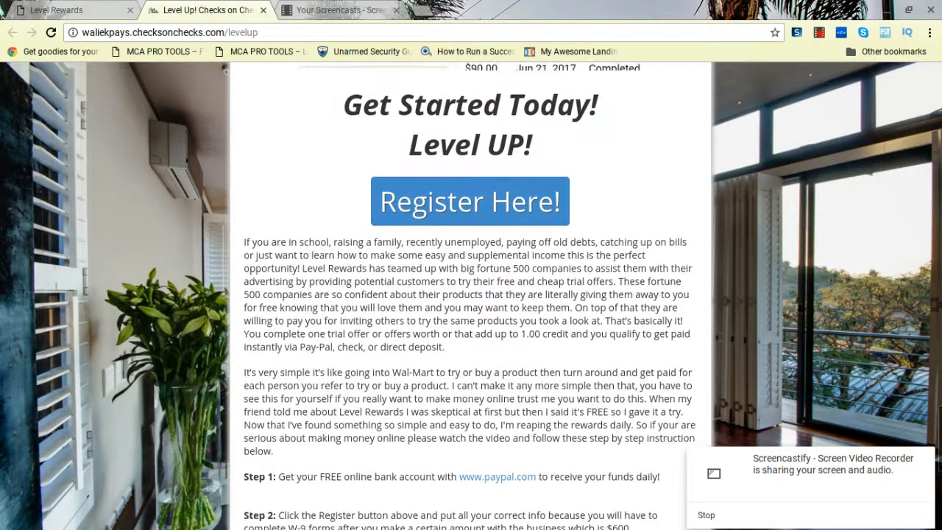
pyautogui.scroll(3)
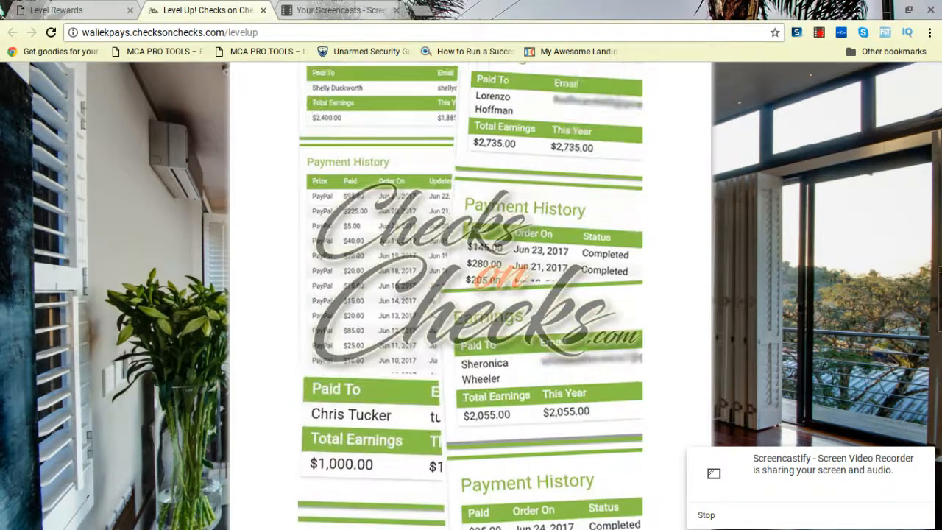
pyautogui.scroll(3)
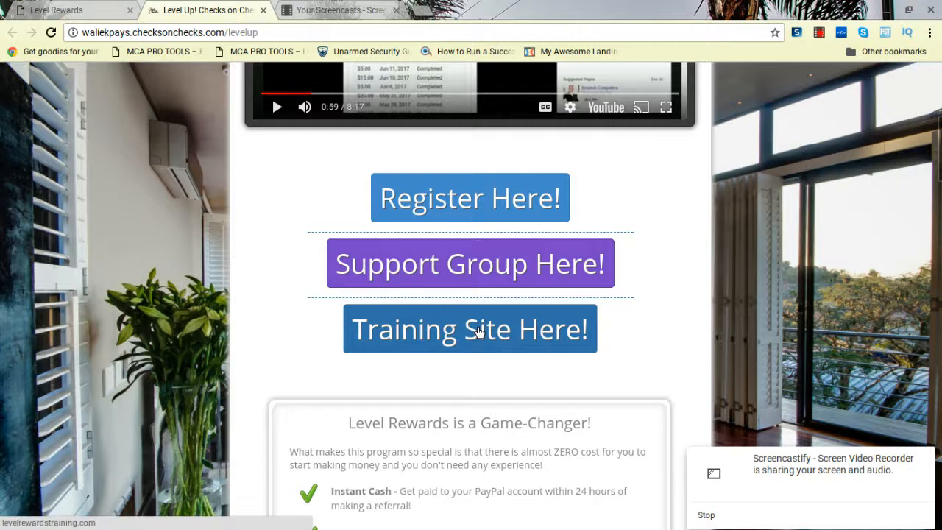
pyautogui.click(470, 330)
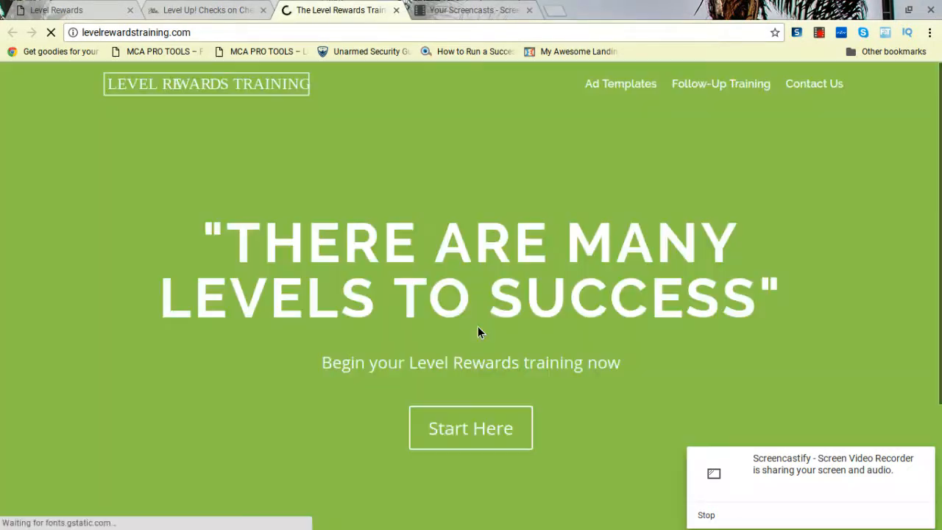
pyautogui.moveTo(626, 94)
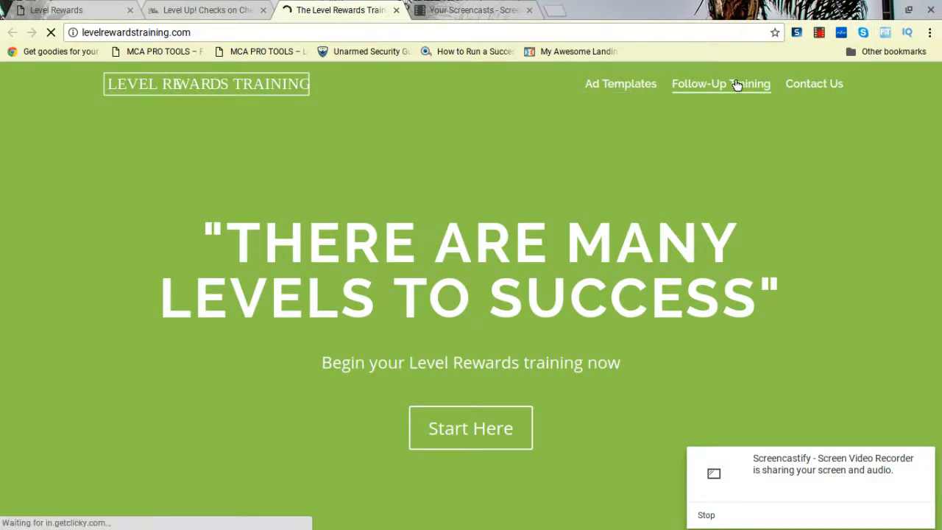
# Begin the training from the Level Rewards Training home page via the orange Start Here button.
pyautogui.scroll(-3)
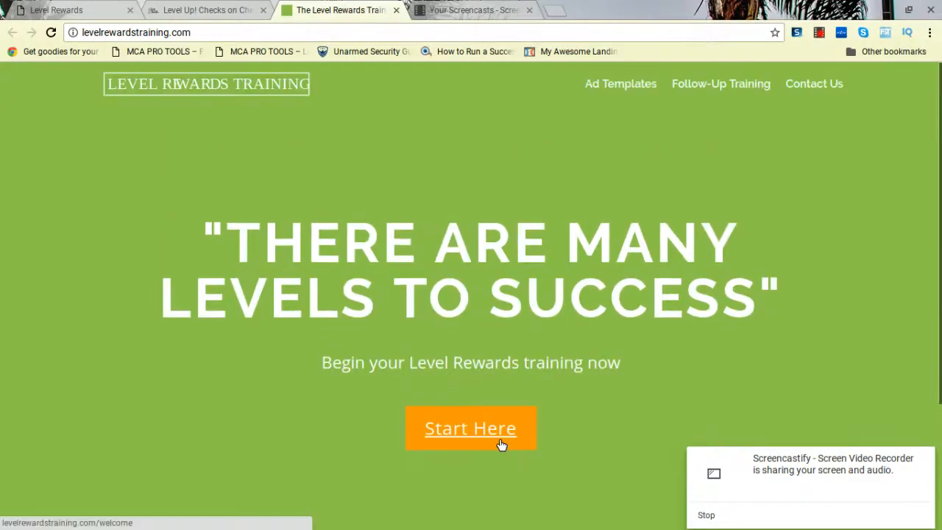
pyautogui.click(471, 427)
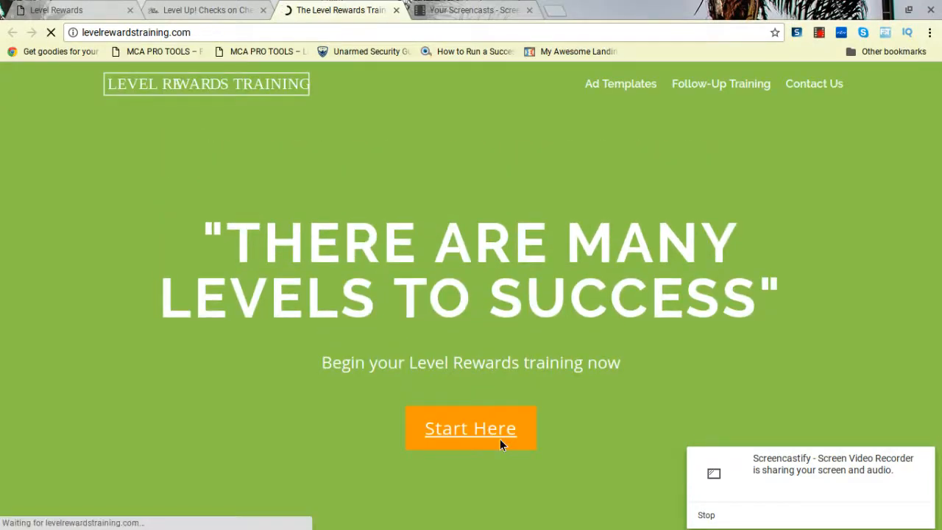
pyautogui.click(471, 427)
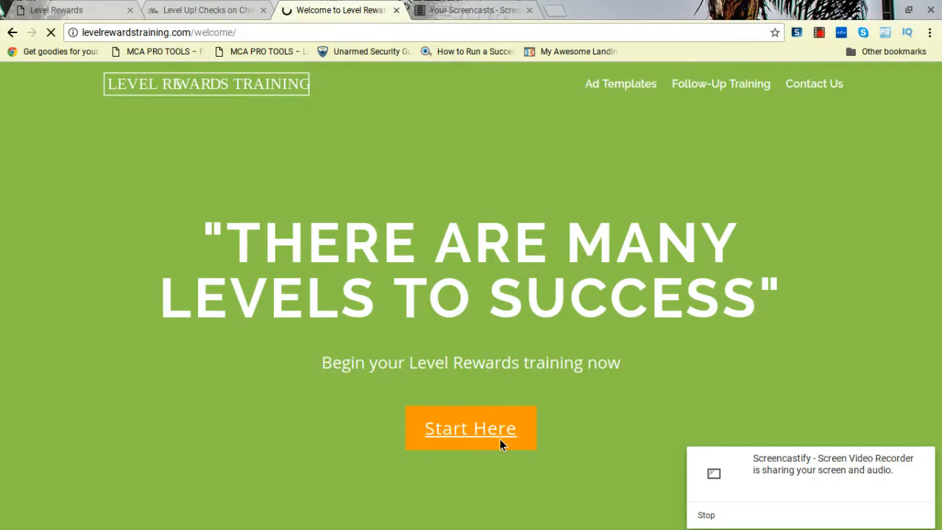
# Read the welcome page's requirements, FAQ and training topics to the advertising tools, then return to Checks on Checks.
pyautogui.click(471, 427)
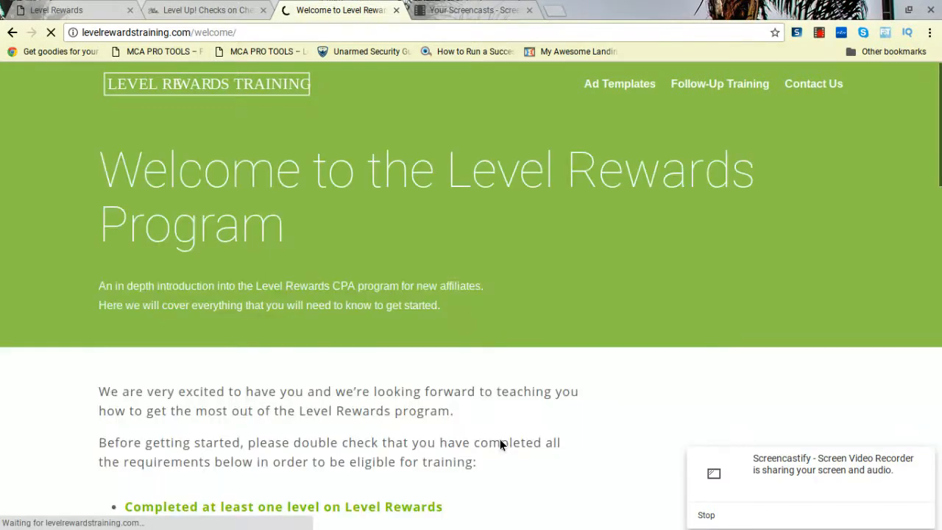
pyautogui.scroll(-3)
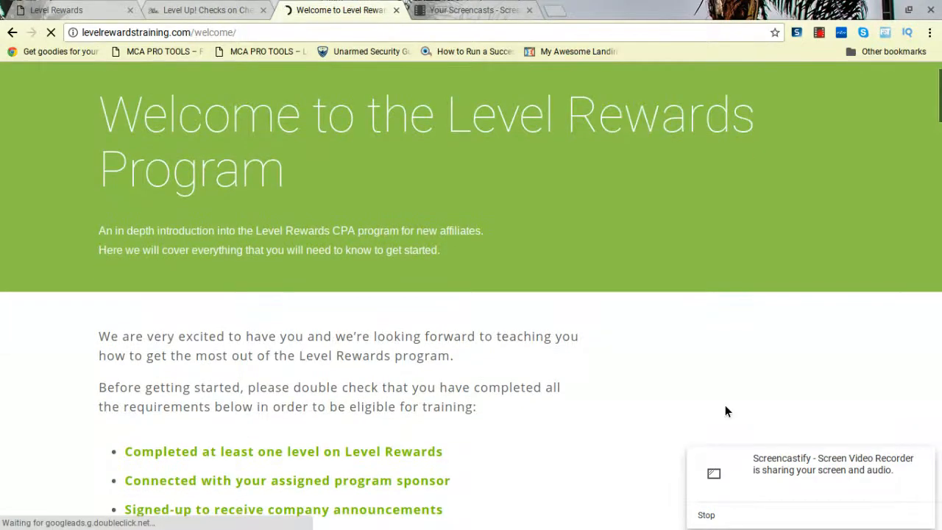
pyautogui.scroll(-3)
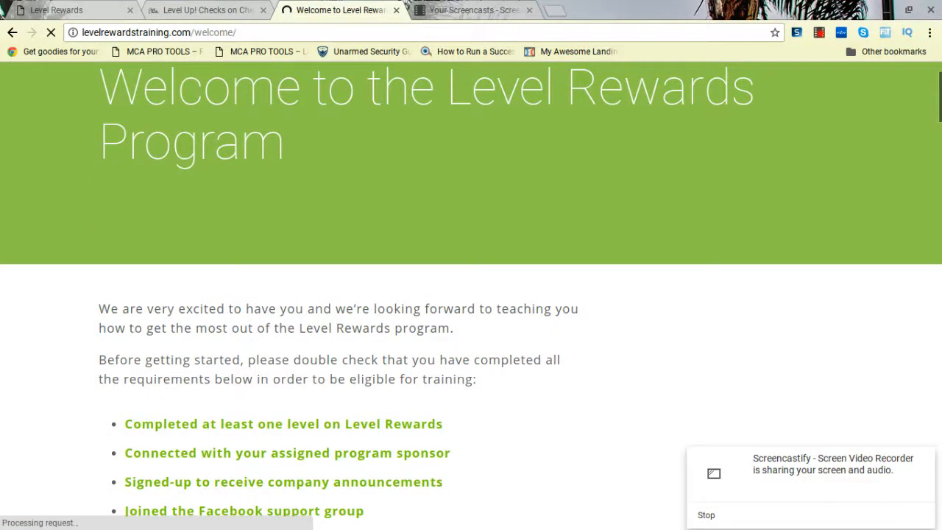
pyautogui.scroll(-3)
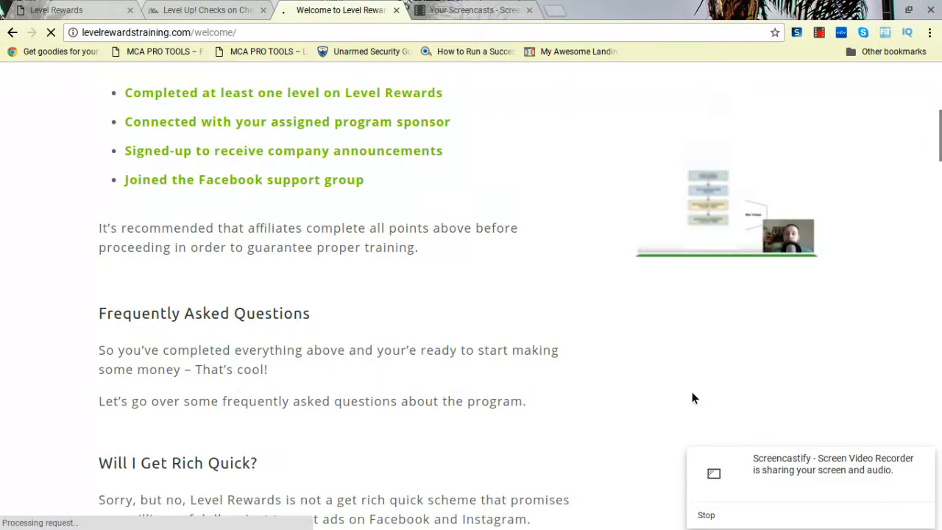
pyautogui.scroll(-3)
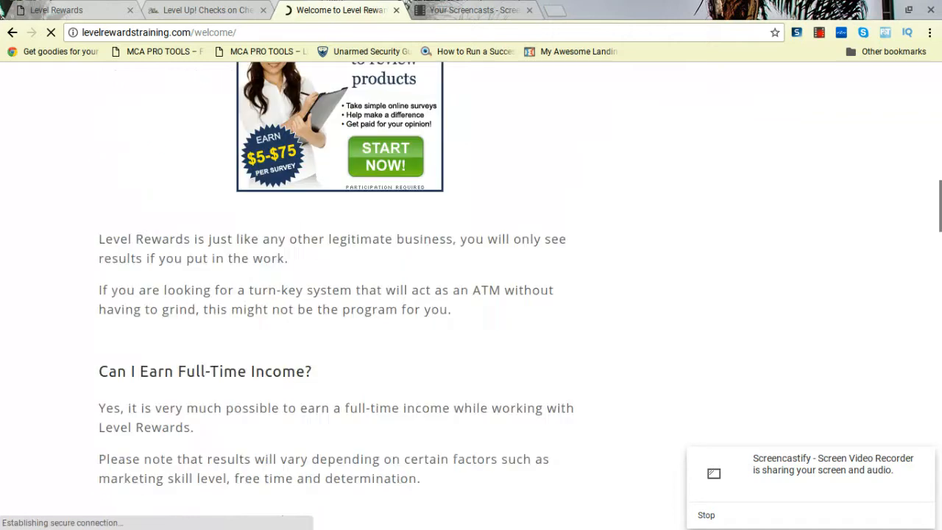
pyautogui.scroll(-3)
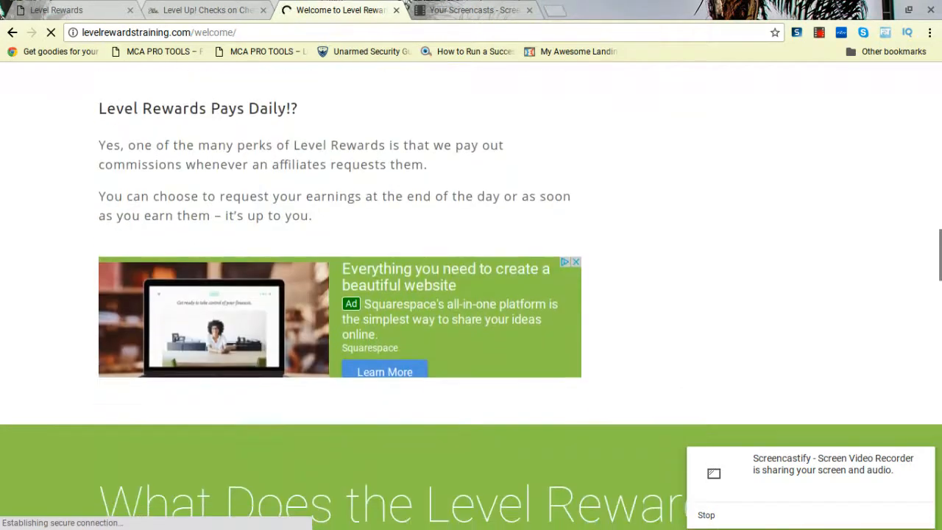
pyautogui.scroll(-3)
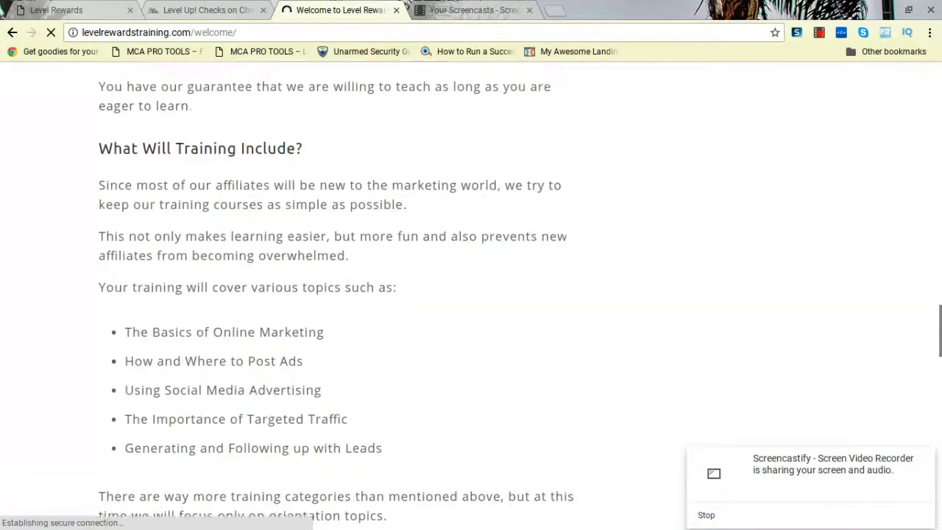
pyautogui.scroll(-3)
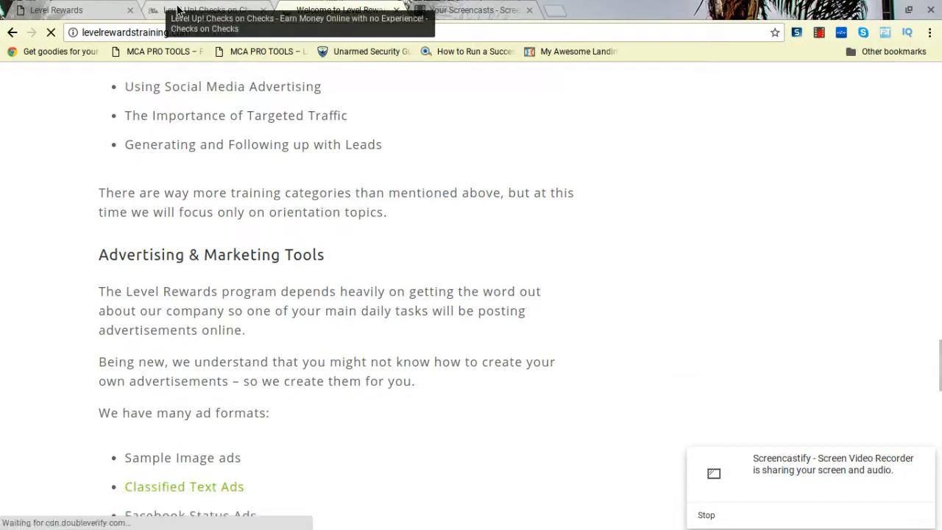
pyautogui.click(206, 9)
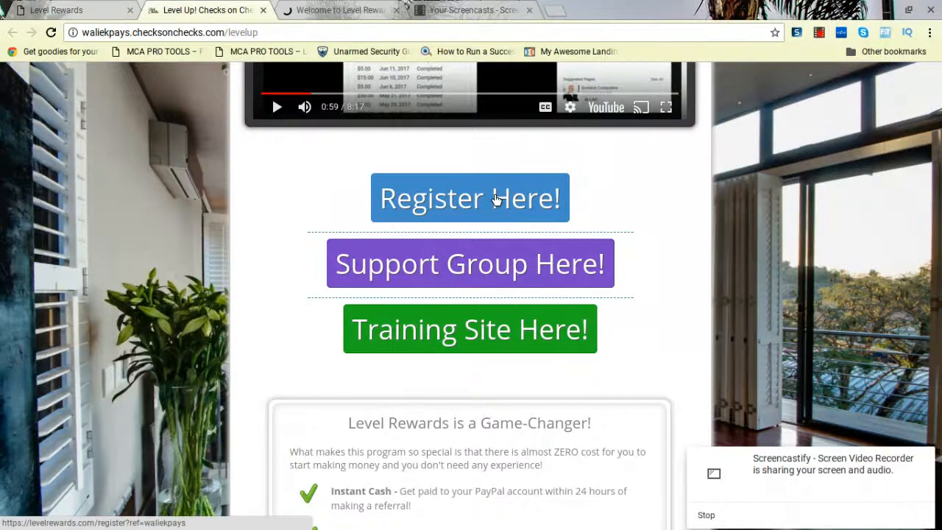
pyautogui.moveTo(644, 199)
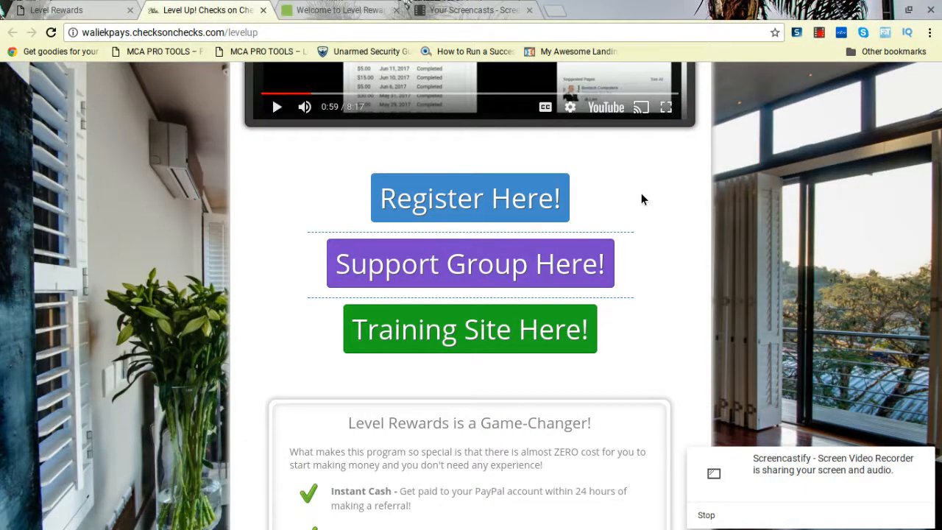
# Glance over the Level Up page's Register, Support Group and Training buttons, then return to the Level Rewards dashboard.
pyautogui.scroll(3)
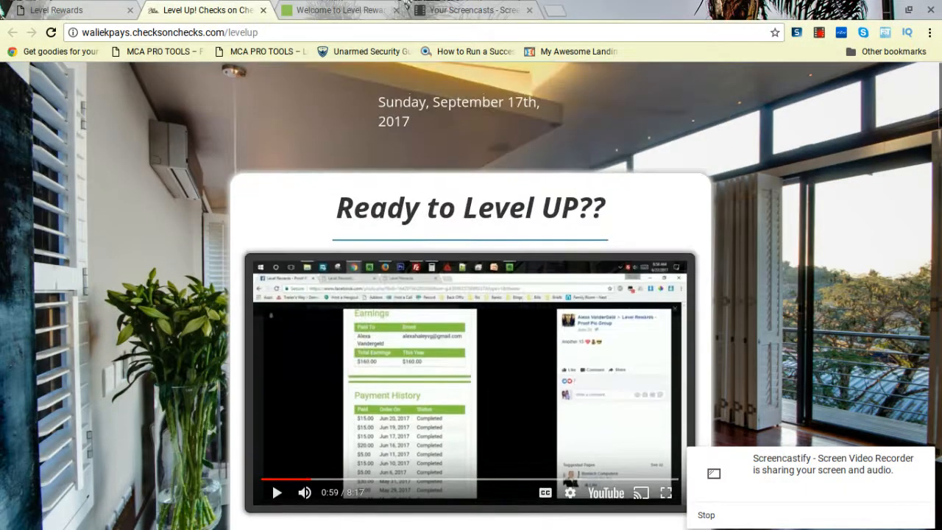
pyautogui.scroll(-3)
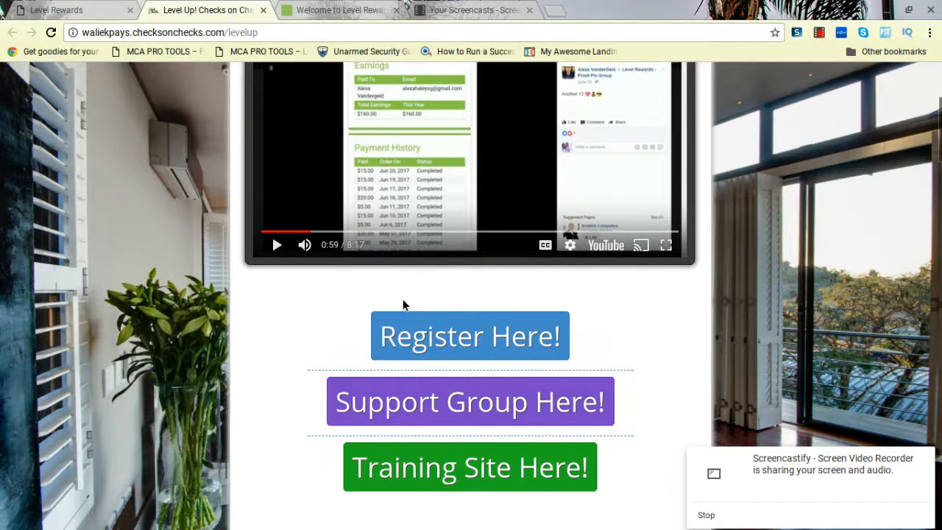
pyautogui.click(469, 335)
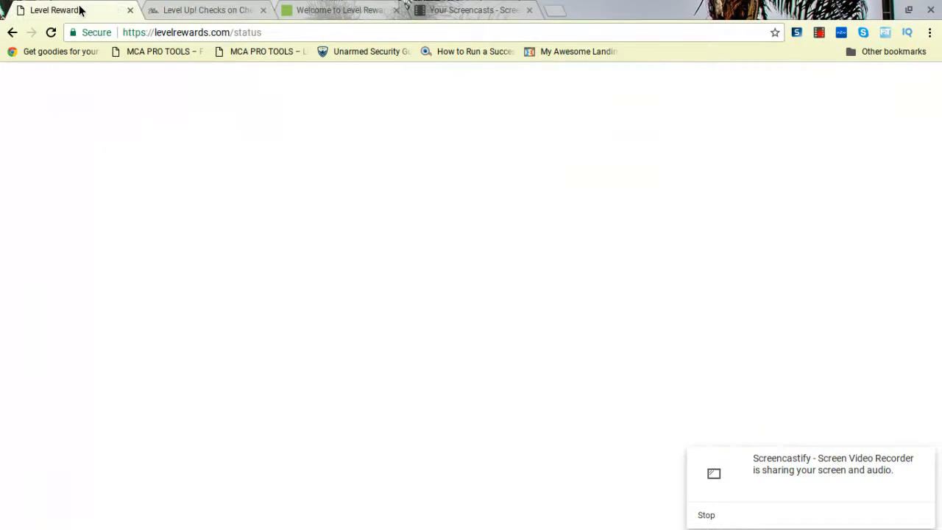
# Show the Offers page's featured grid with ClickYourScores, LifeLock and Freester below the chalkboard rules.
pyautogui.click(59, 185)
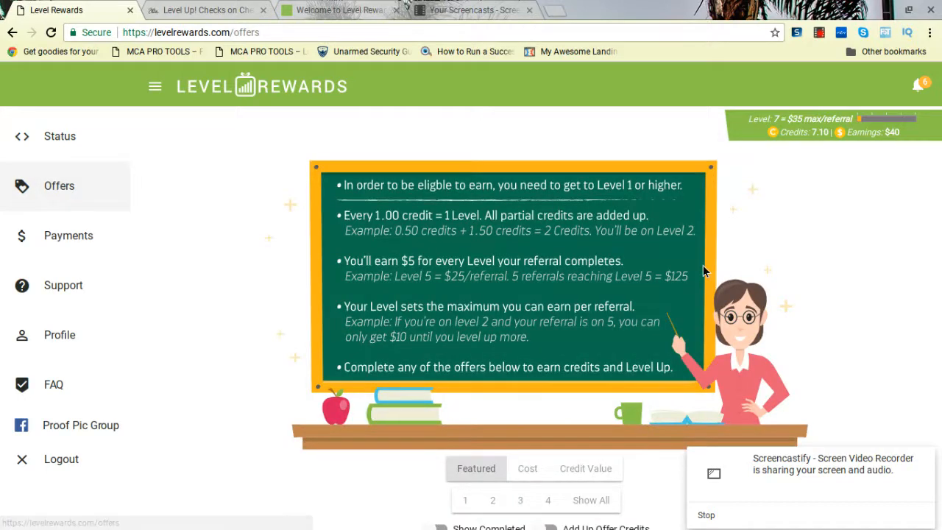
pyautogui.moveTo(853, 247)
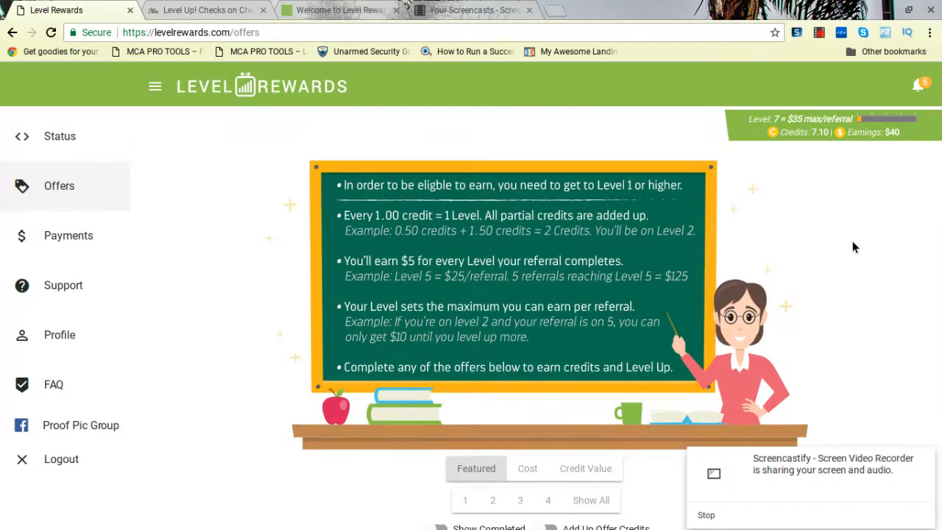
pyautogui.scroll(-3)
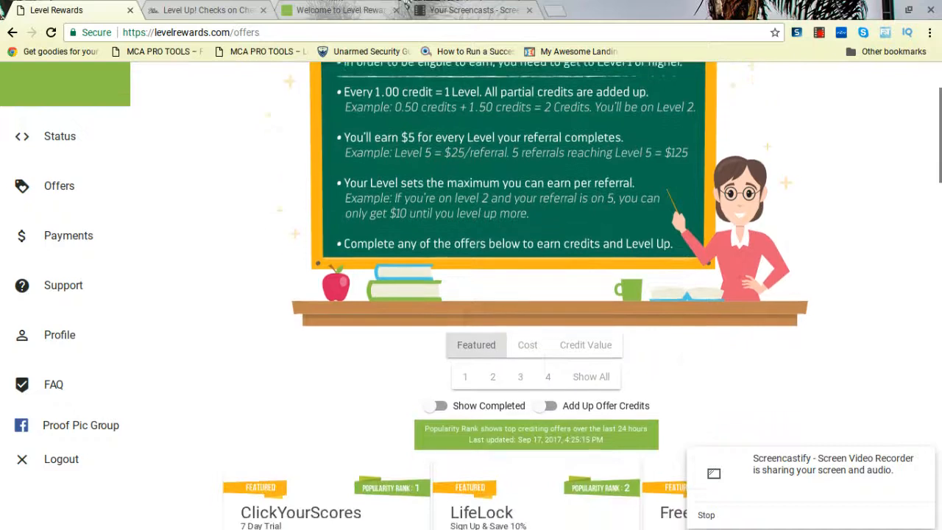
pyautogui.scroll(-3)
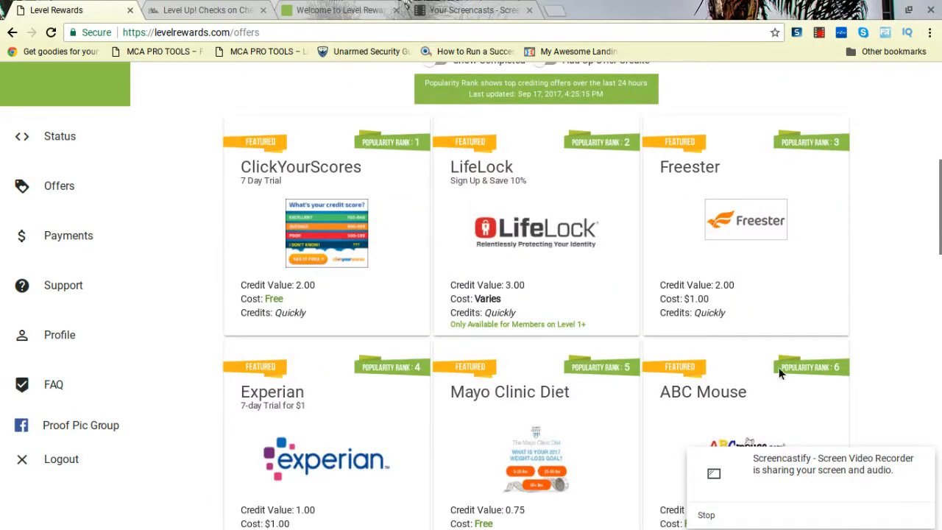
pyautogui.moveTo(662, 308)
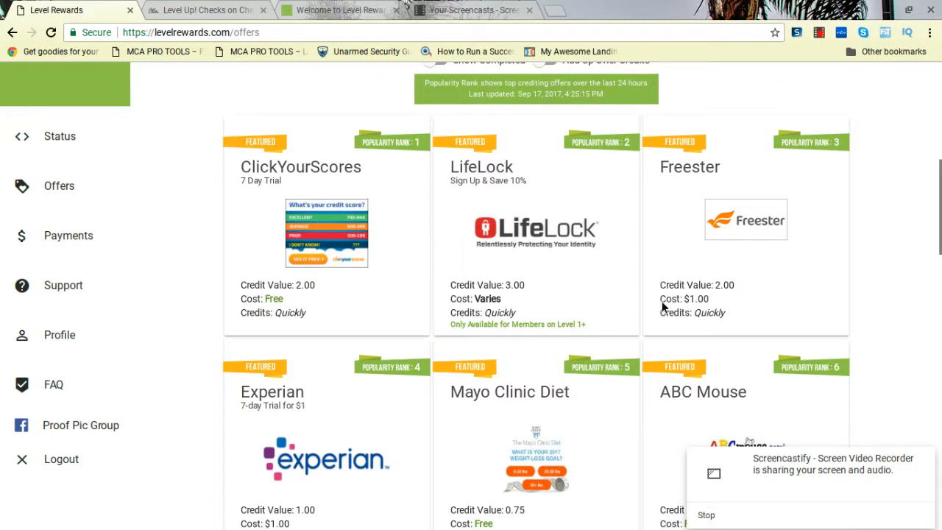
pyautogui.moveTo(279, 214)
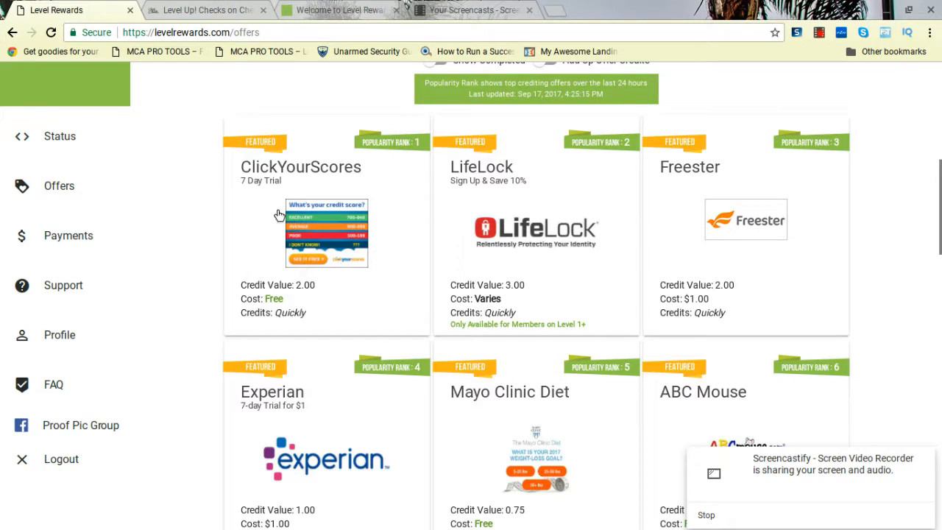
pyautogui.moveTo(280, 237)
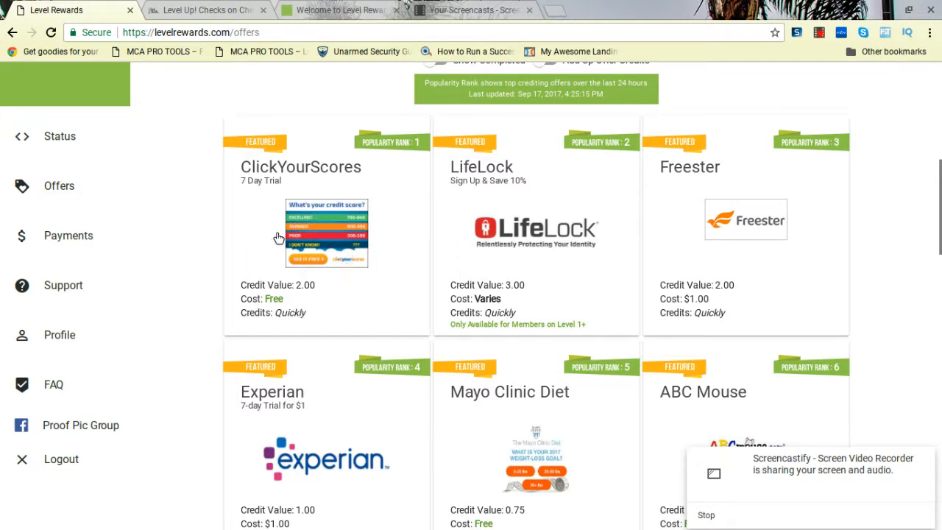
pyautogui.moveTo(306, 503)
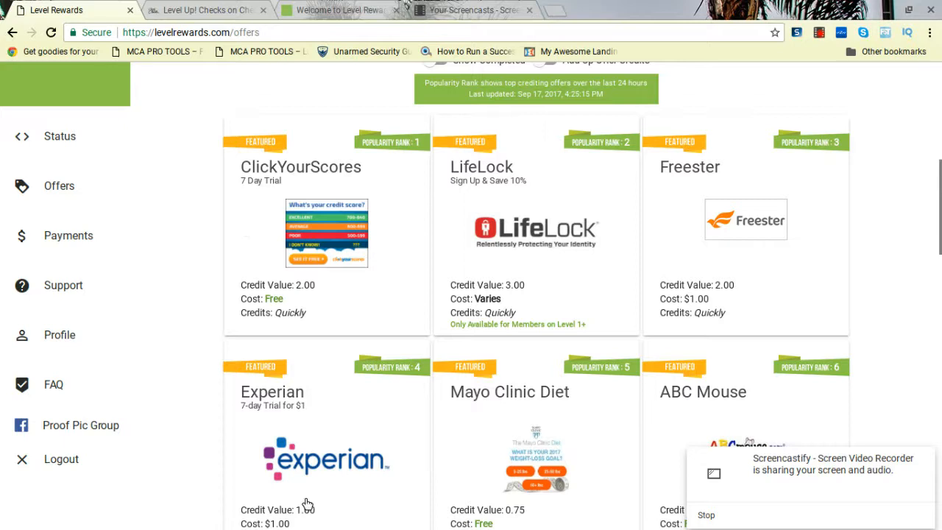
pyautogui.moveTo(403, 317)
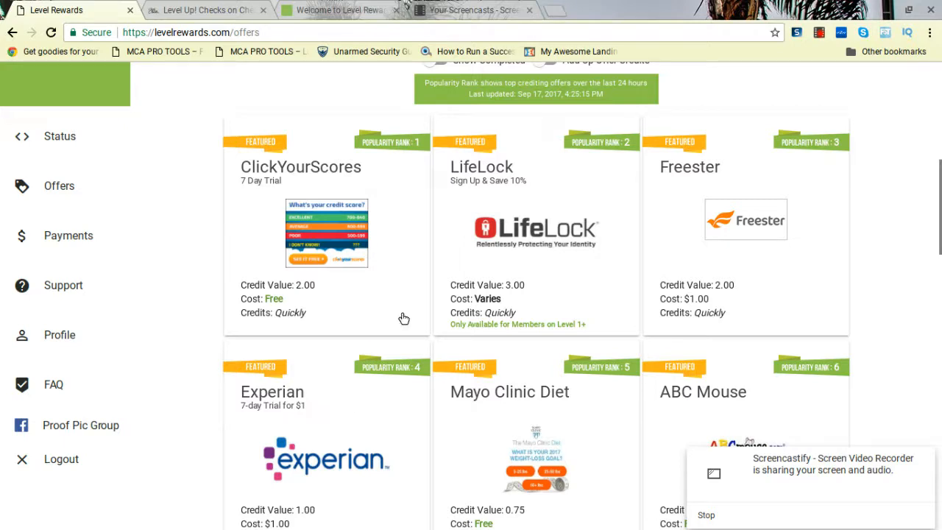
pyautogui.moveTo(750, 191)
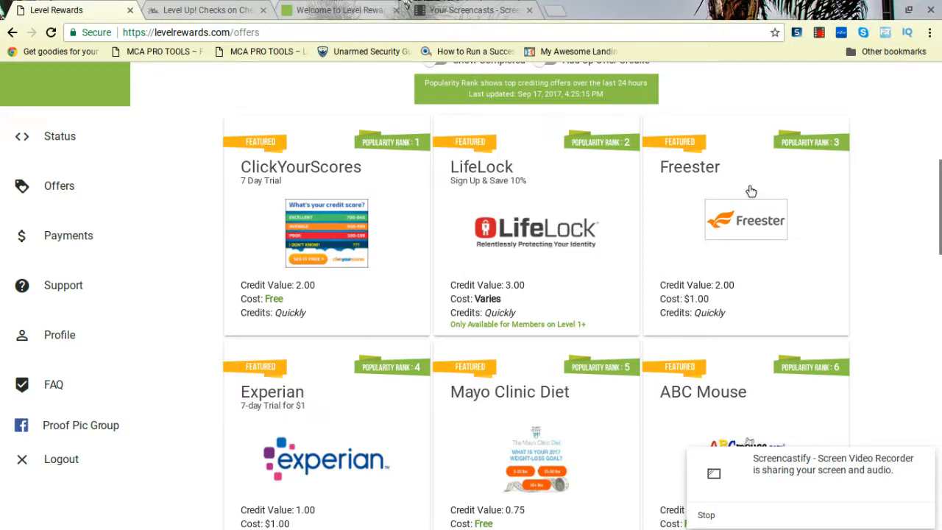
pyautogui.moveTo(571, 267)
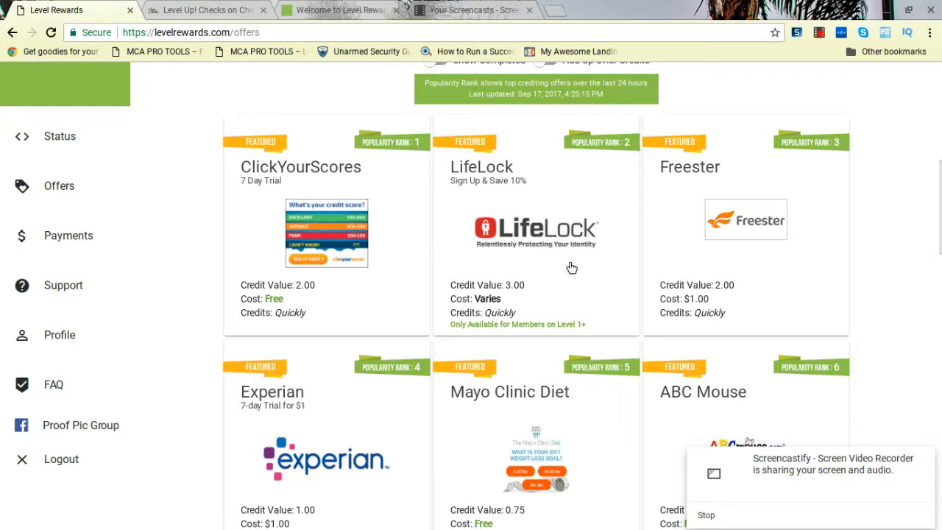
pyautogui.moveTo(829, 206)
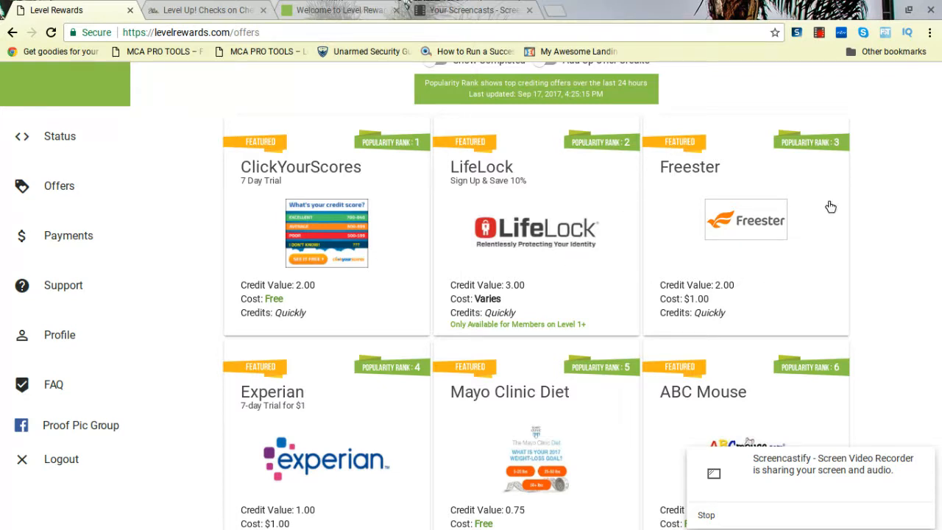
pyautogui.moveTo(744, 283)
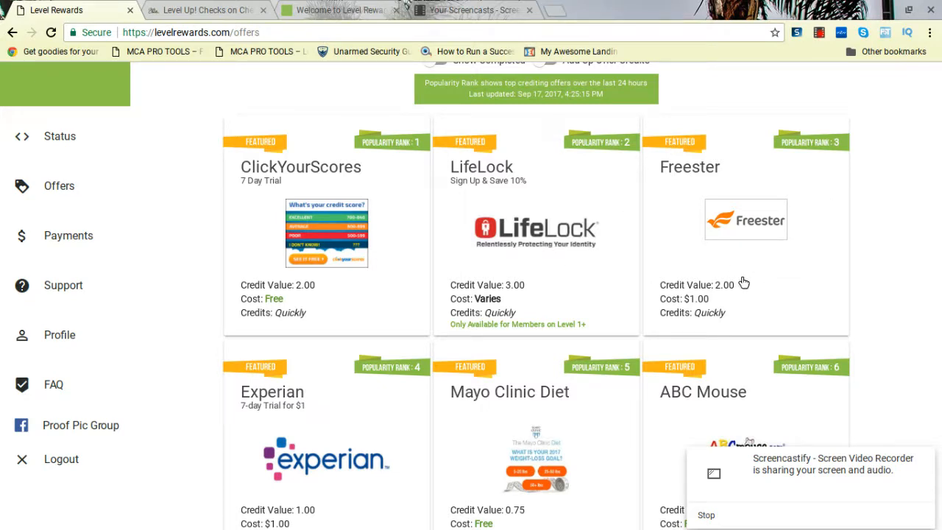